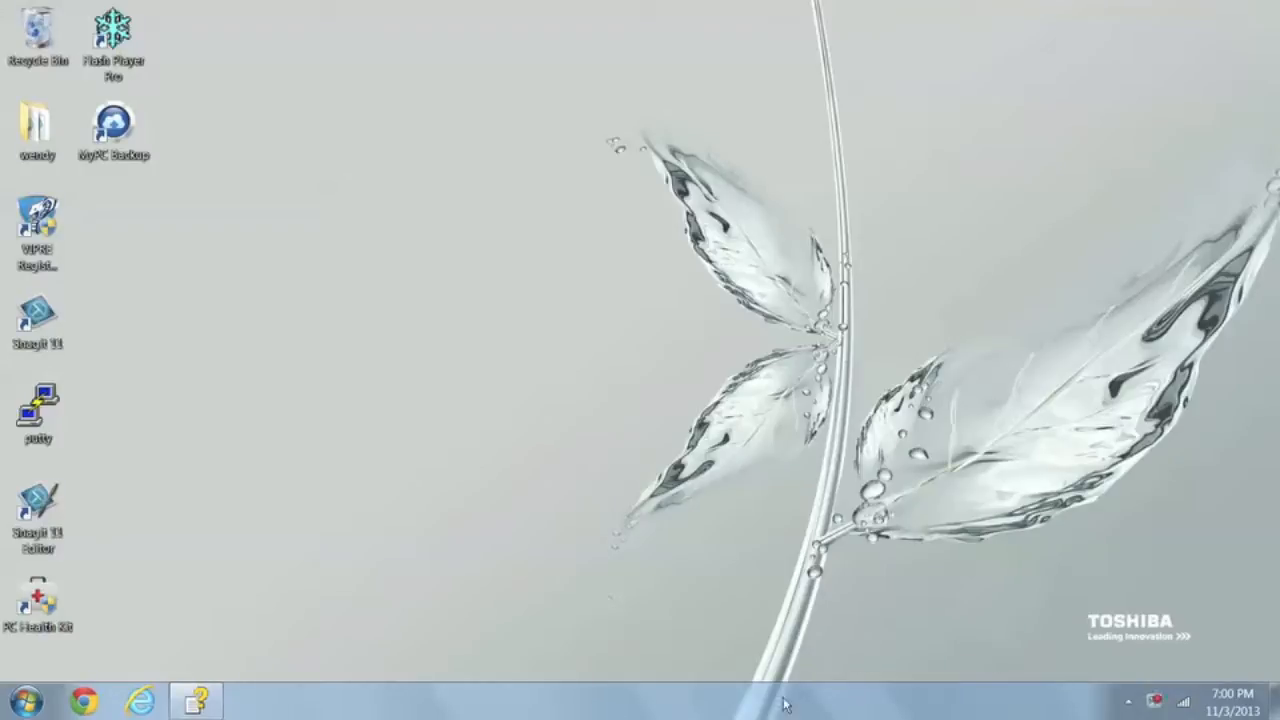
mouse_move(525, 489)
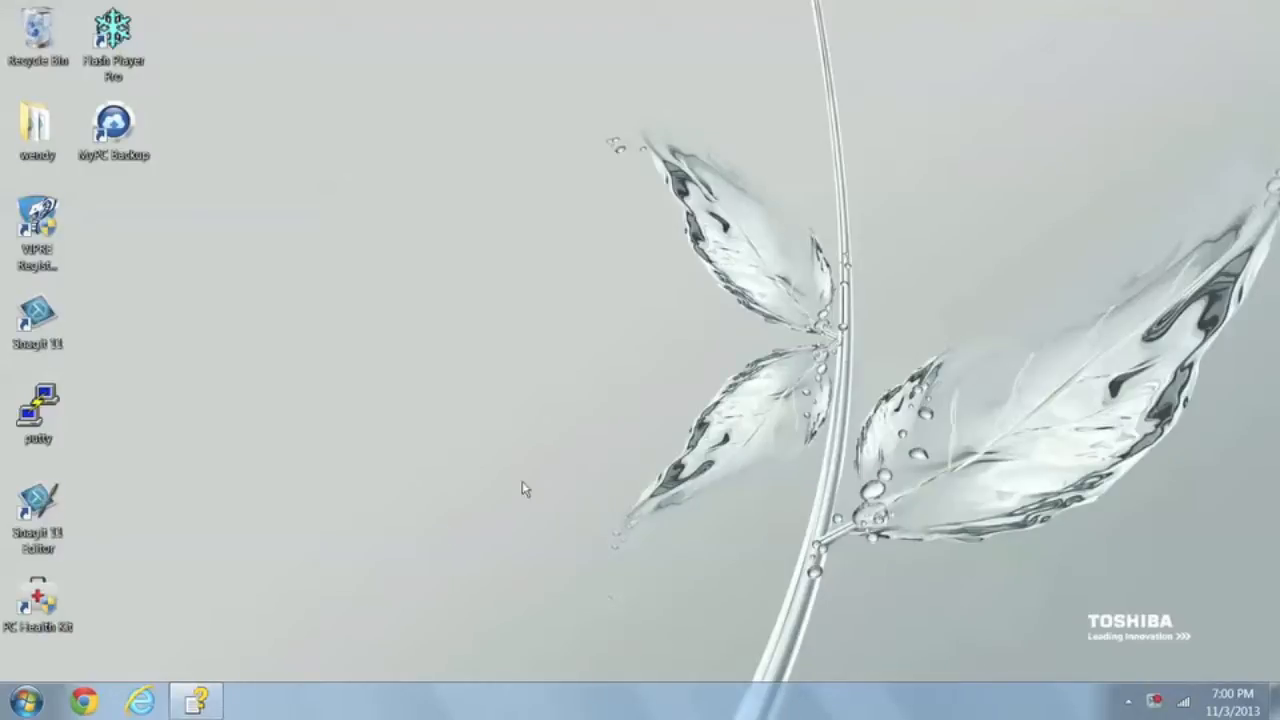
mouse_move(590, 424)
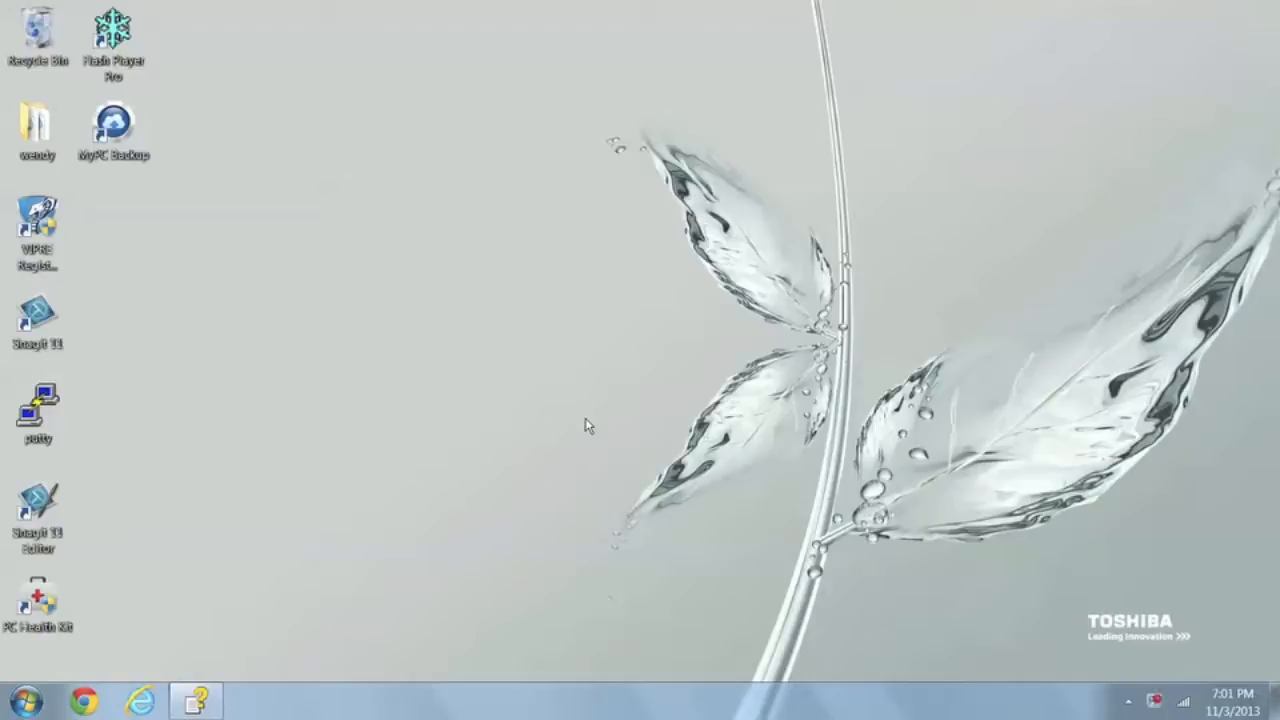
mouse_move(135, 685)
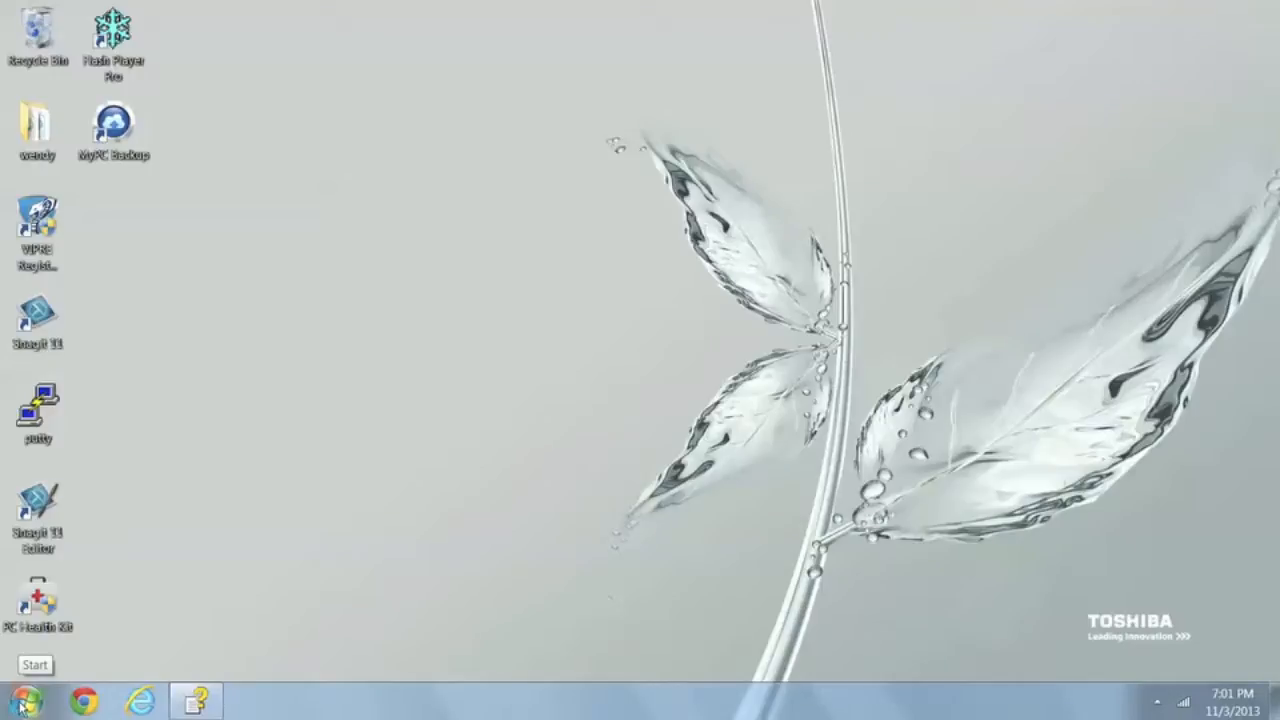
Go to Control Panel > Programs and launch 'Turn Windows features on or off'
click(20, 695)
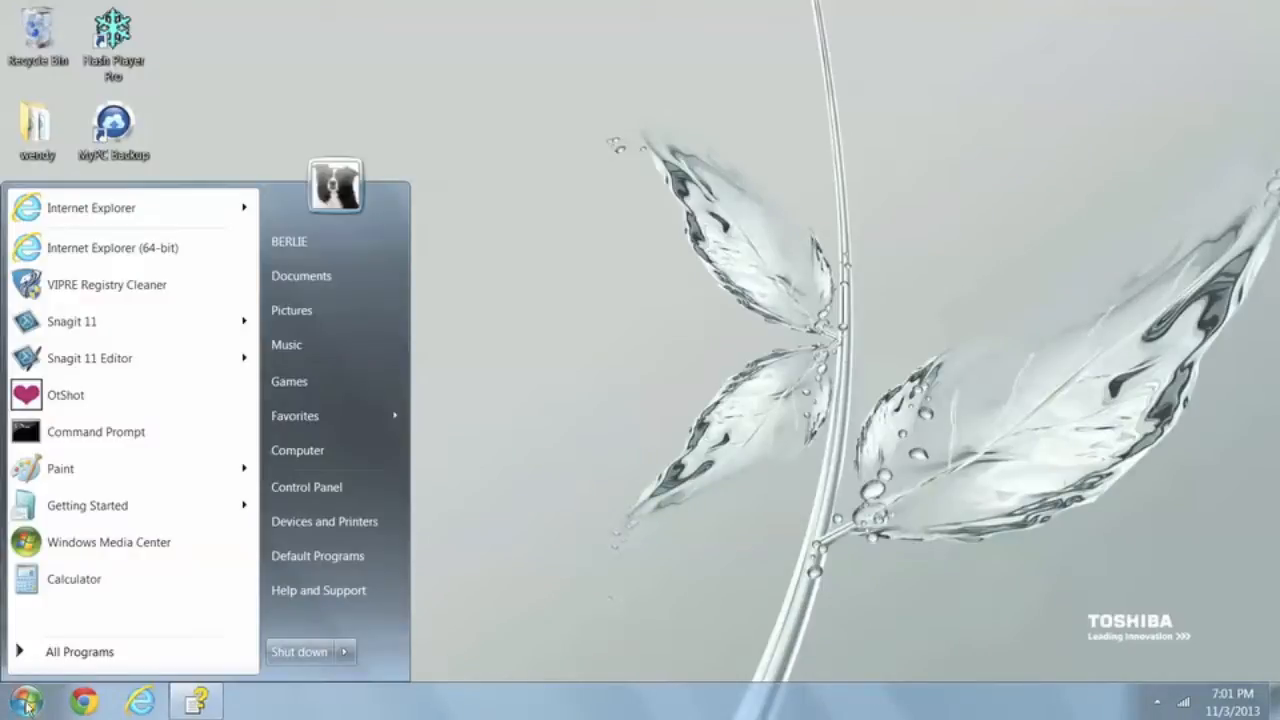
mouse_move(306, 487)
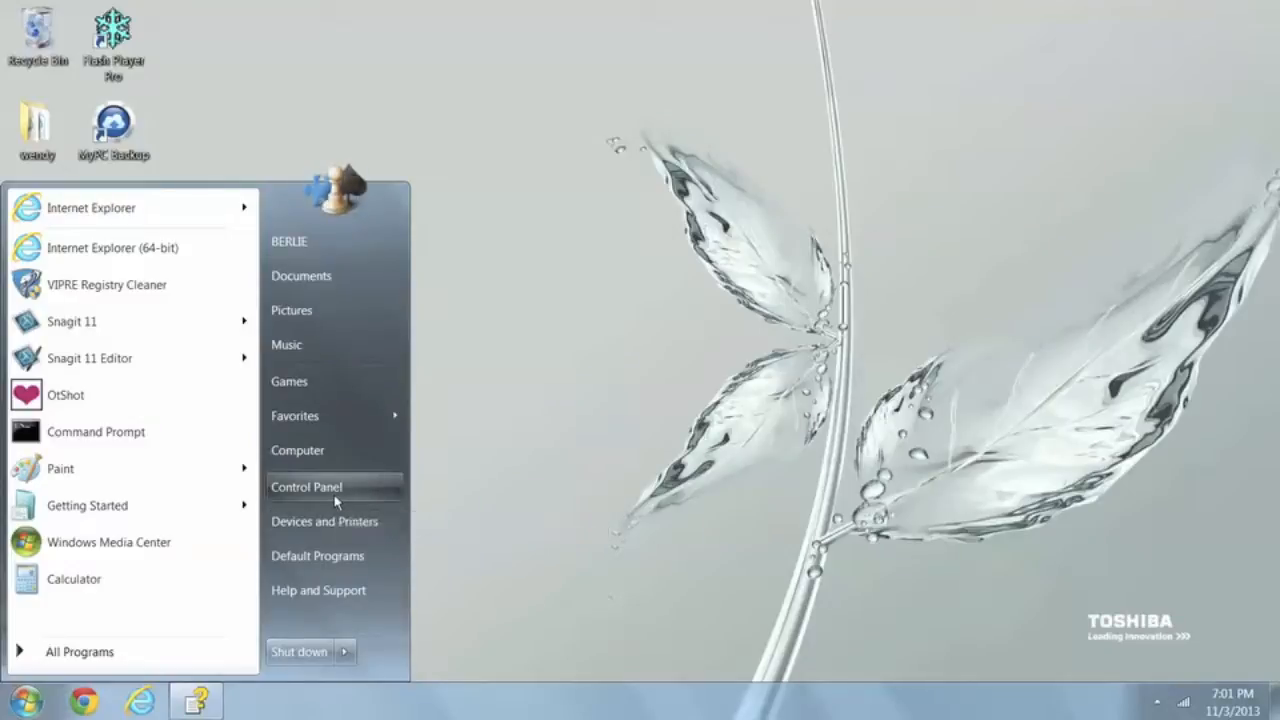
click(306, 487)
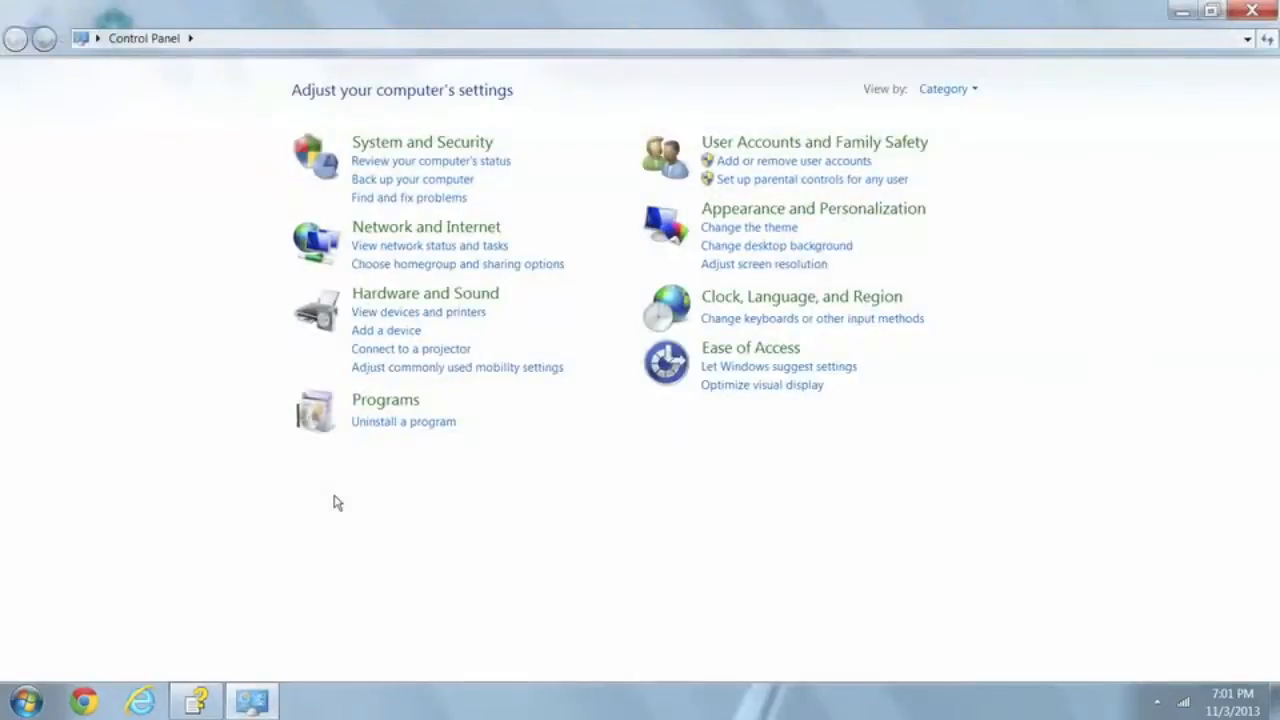
mouse_move(385, 400)
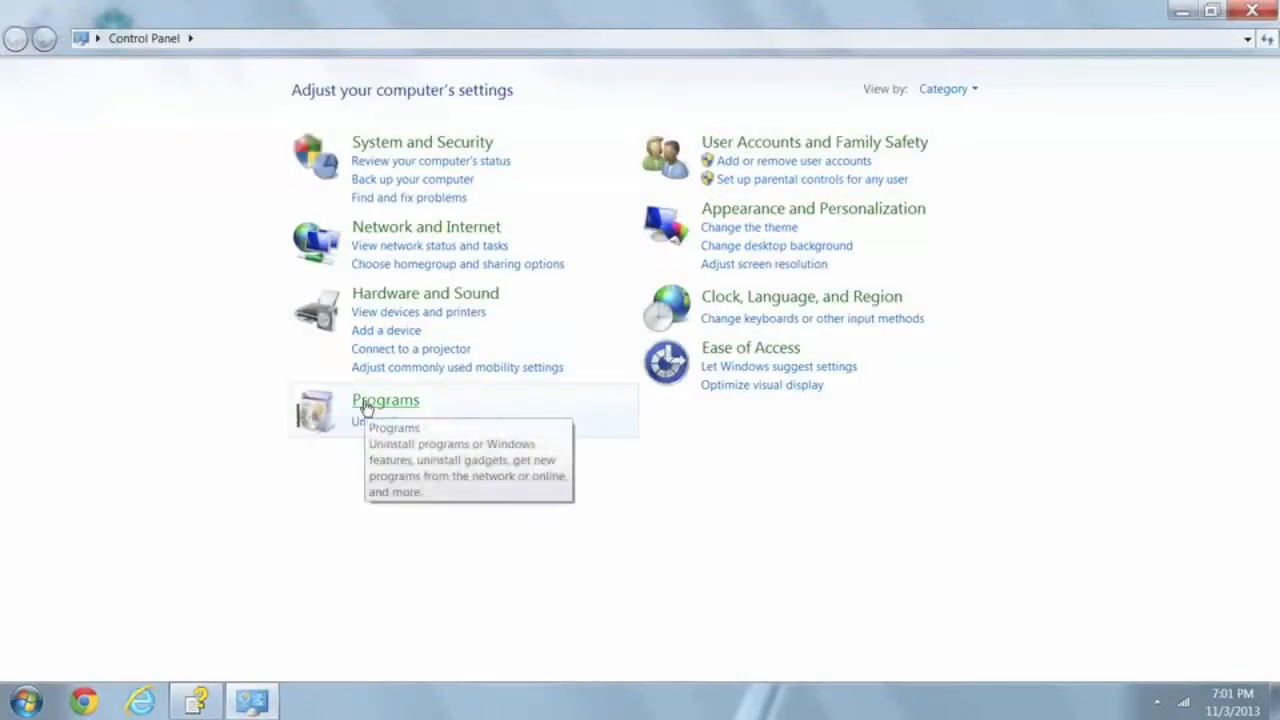
click(385, 400)
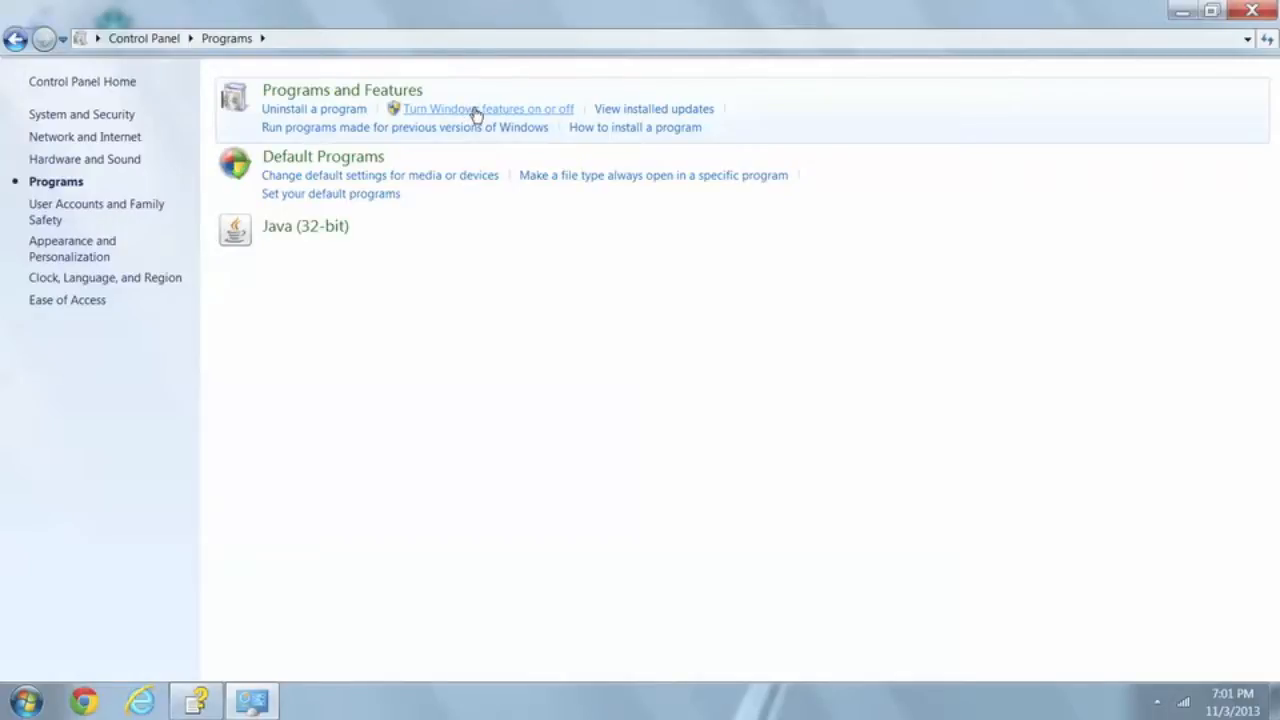
click(489, 108)
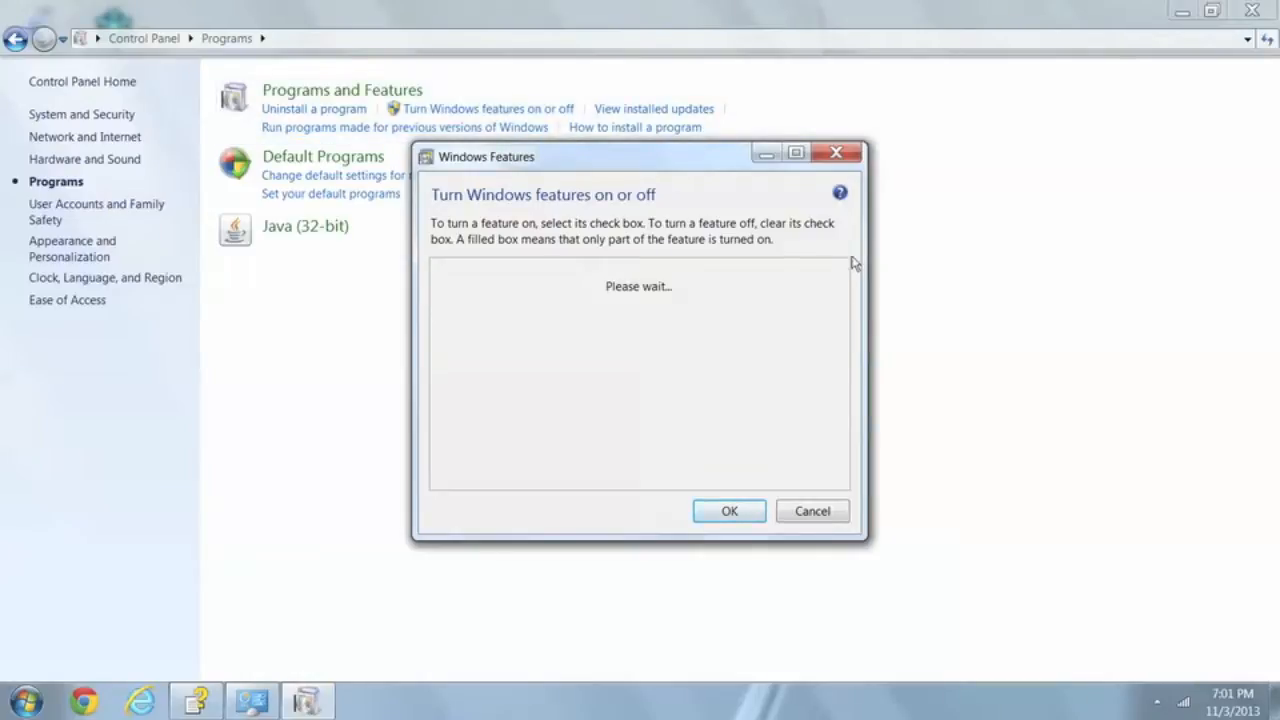
mouse_move(842, 316)
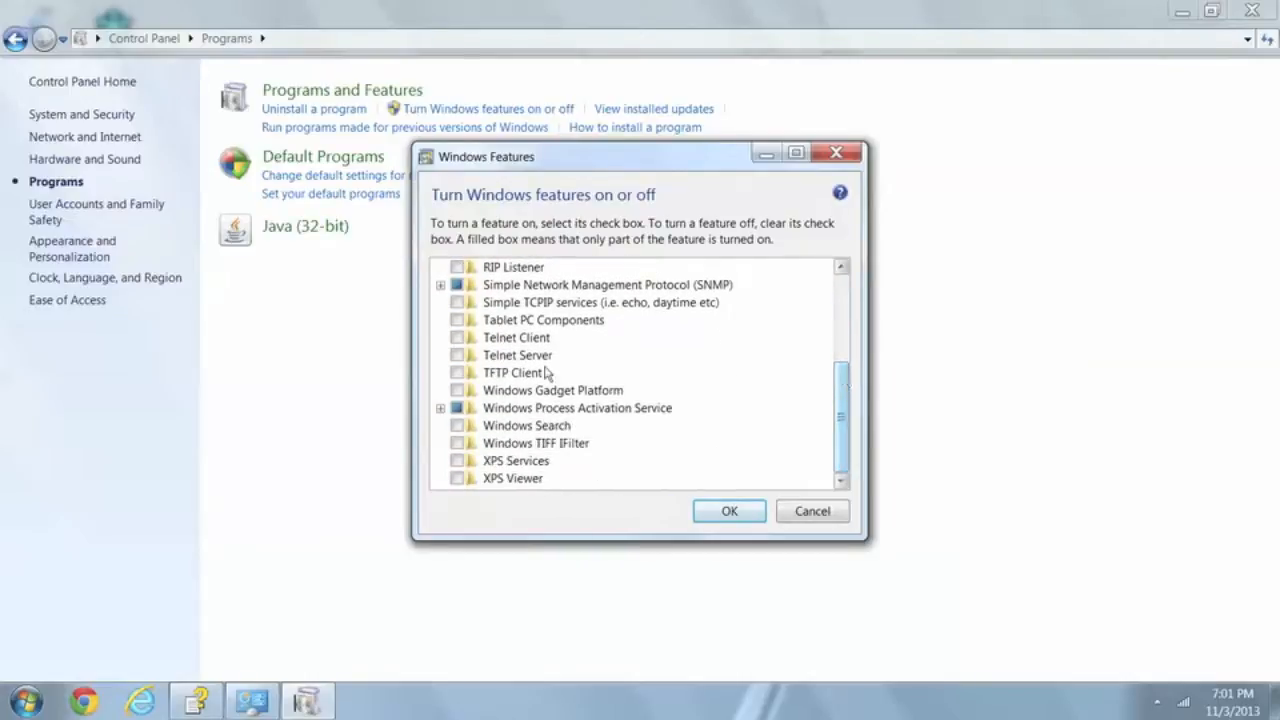
mouse_move(517, 355)
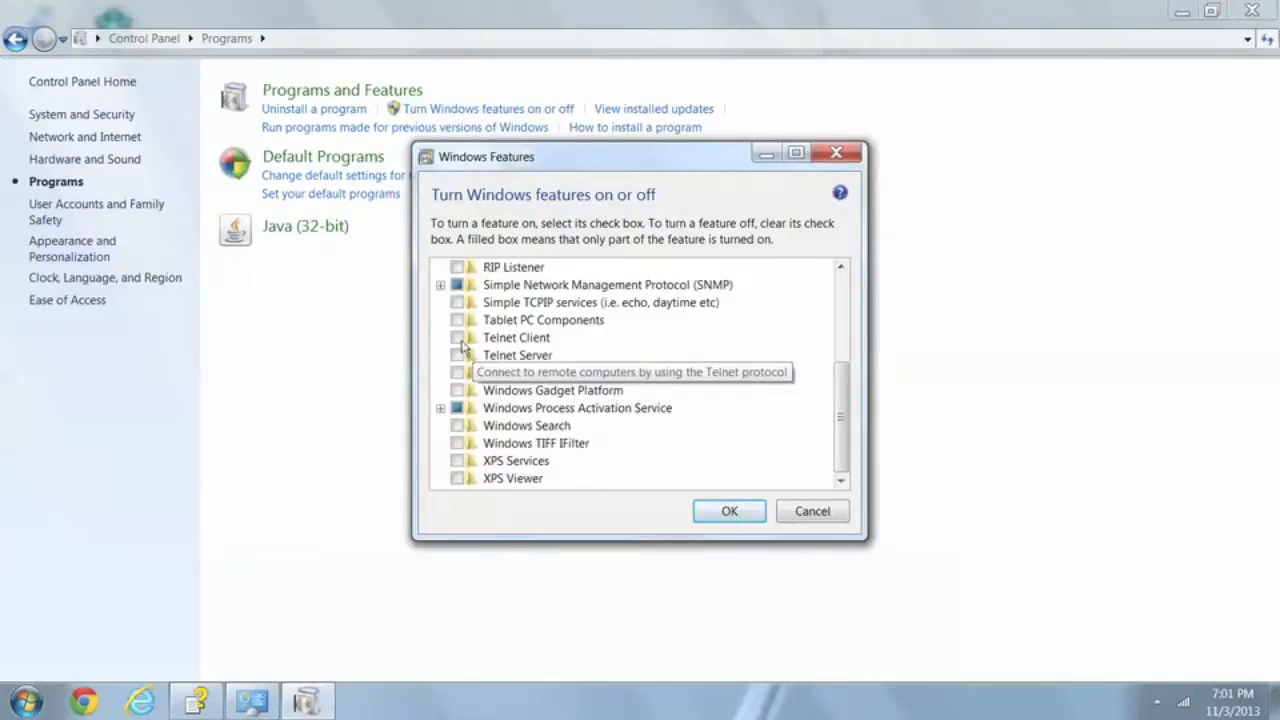
Tick Telnet Client, Telnet Server and TFTP Client, then confirm with OK
click(458, 355)
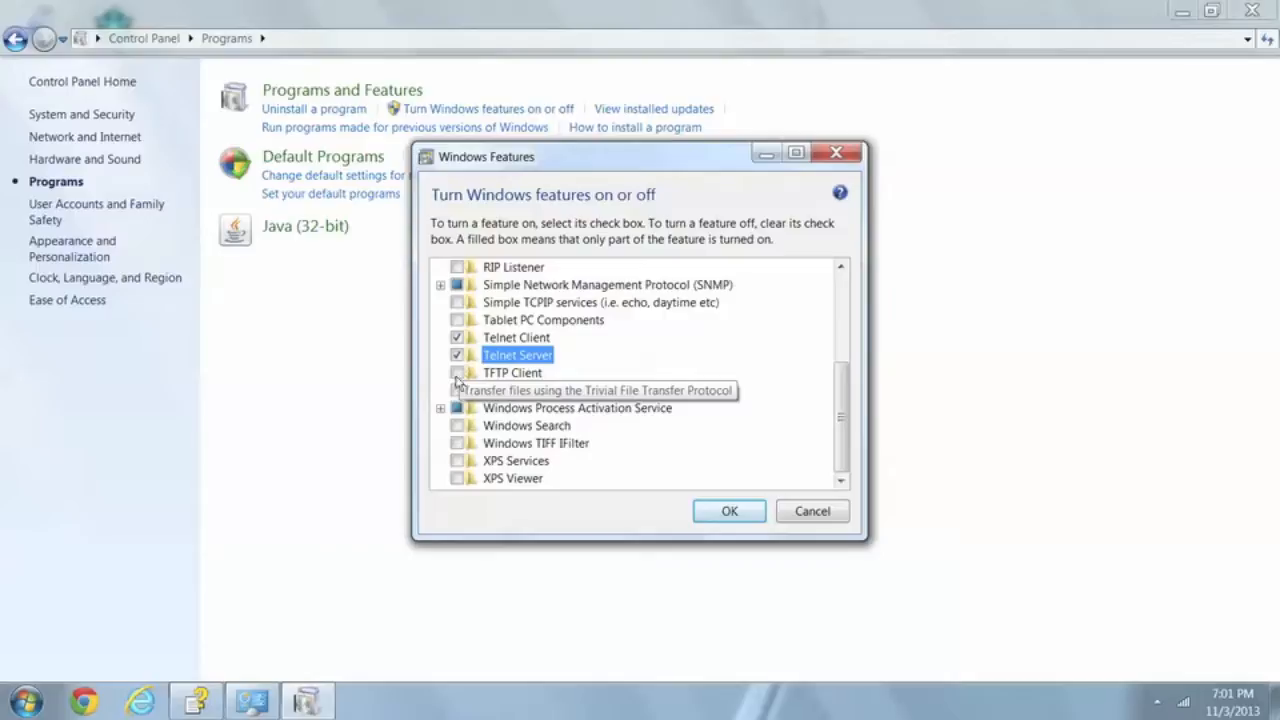
click(457, 372)
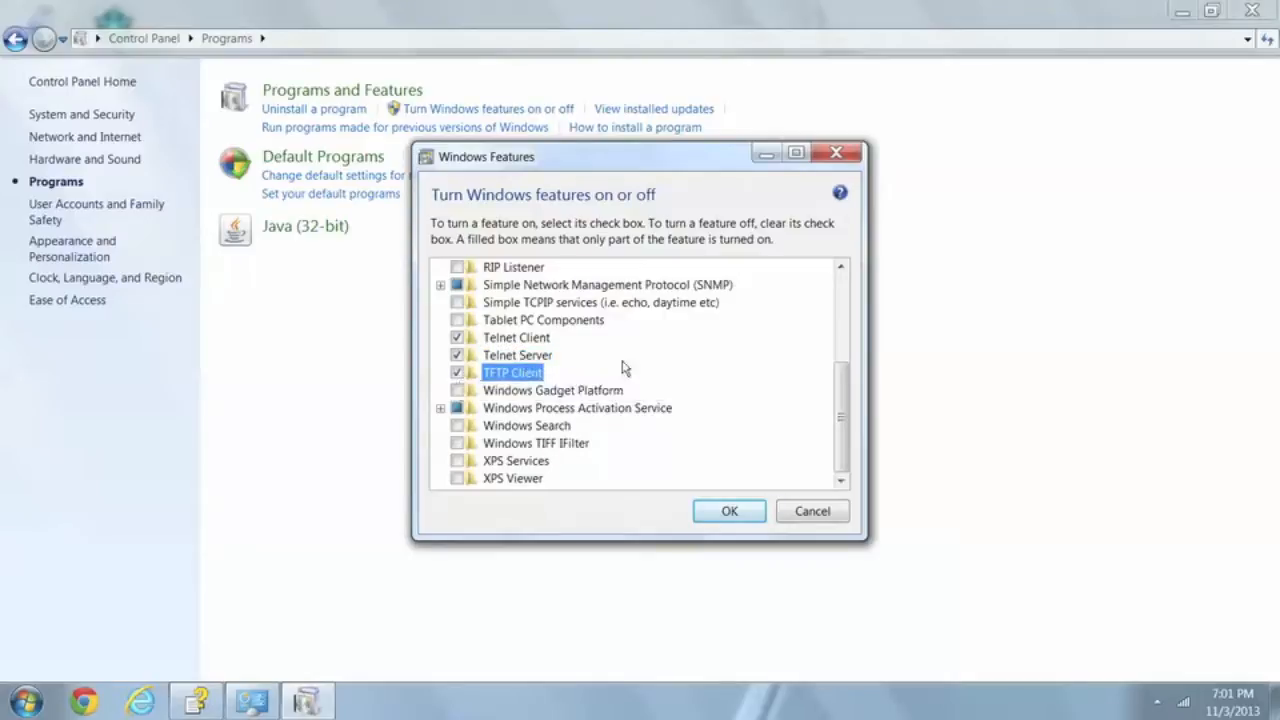
mouse_move(706, 400)
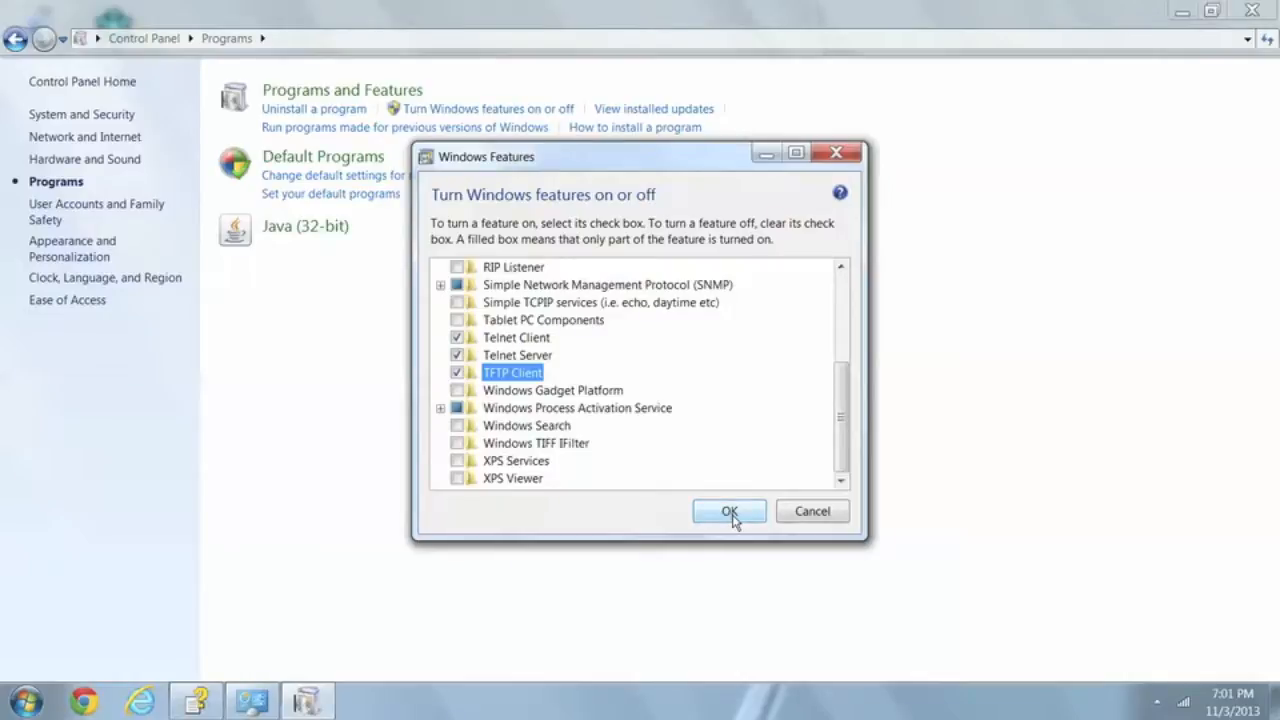
click(729, 511)
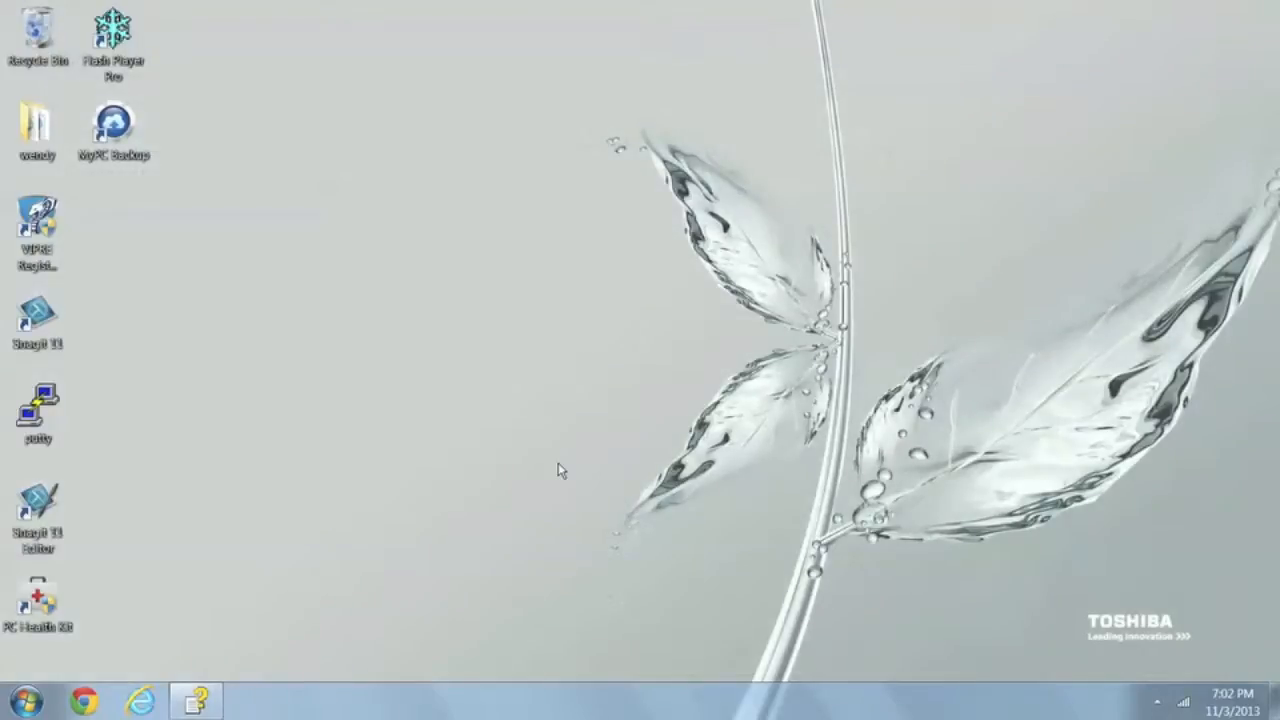
mouse_move(68, 662)
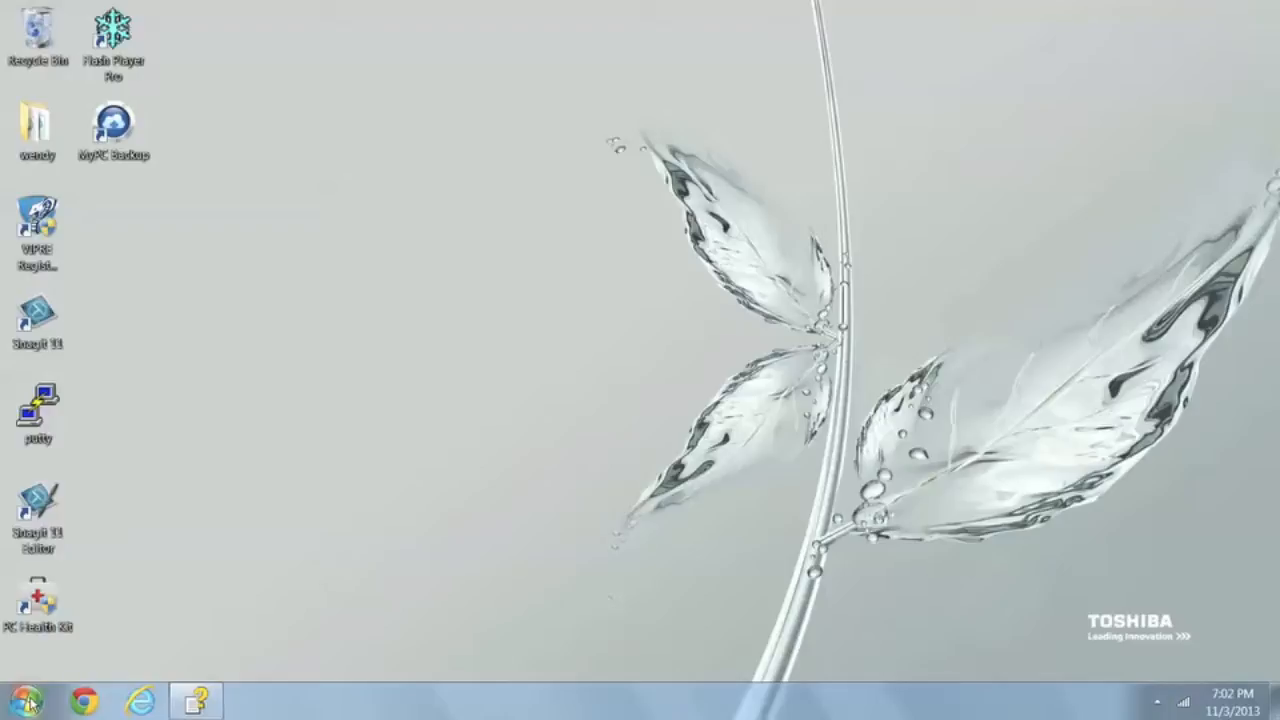
Launch Command Prompt from Start > All Programs > Accessories
click(20, 700)
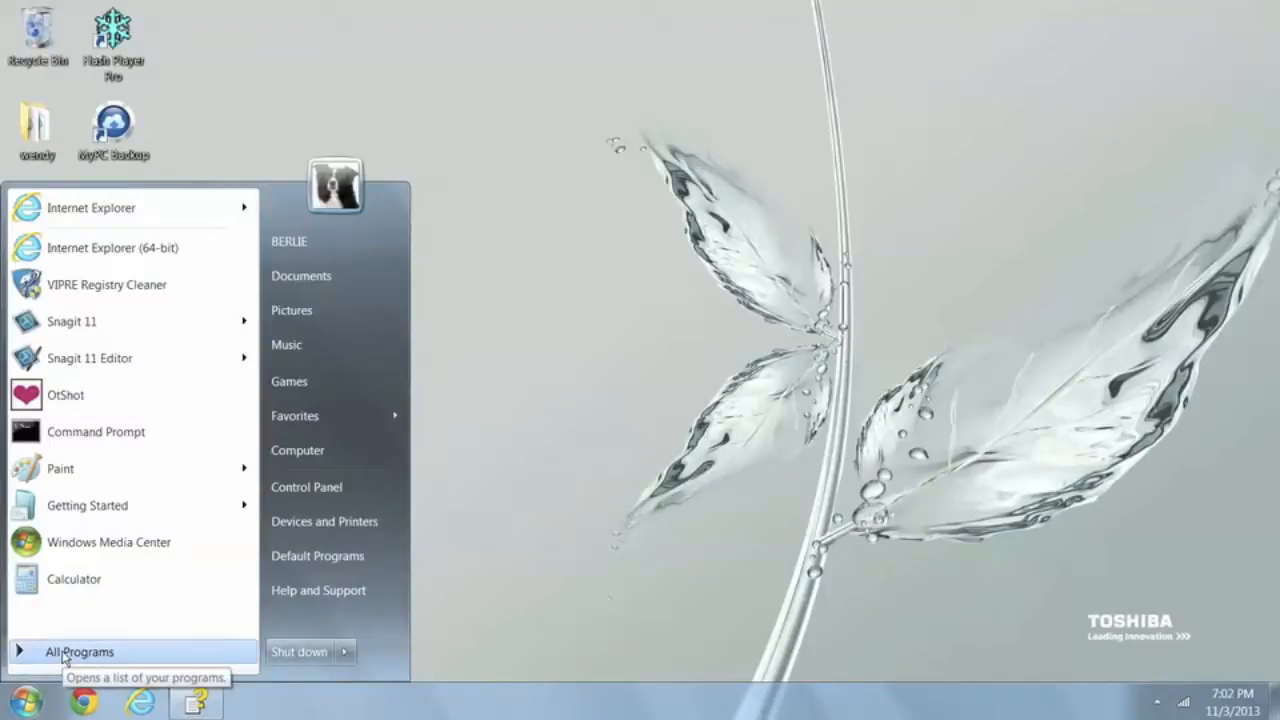
click(79, 651)
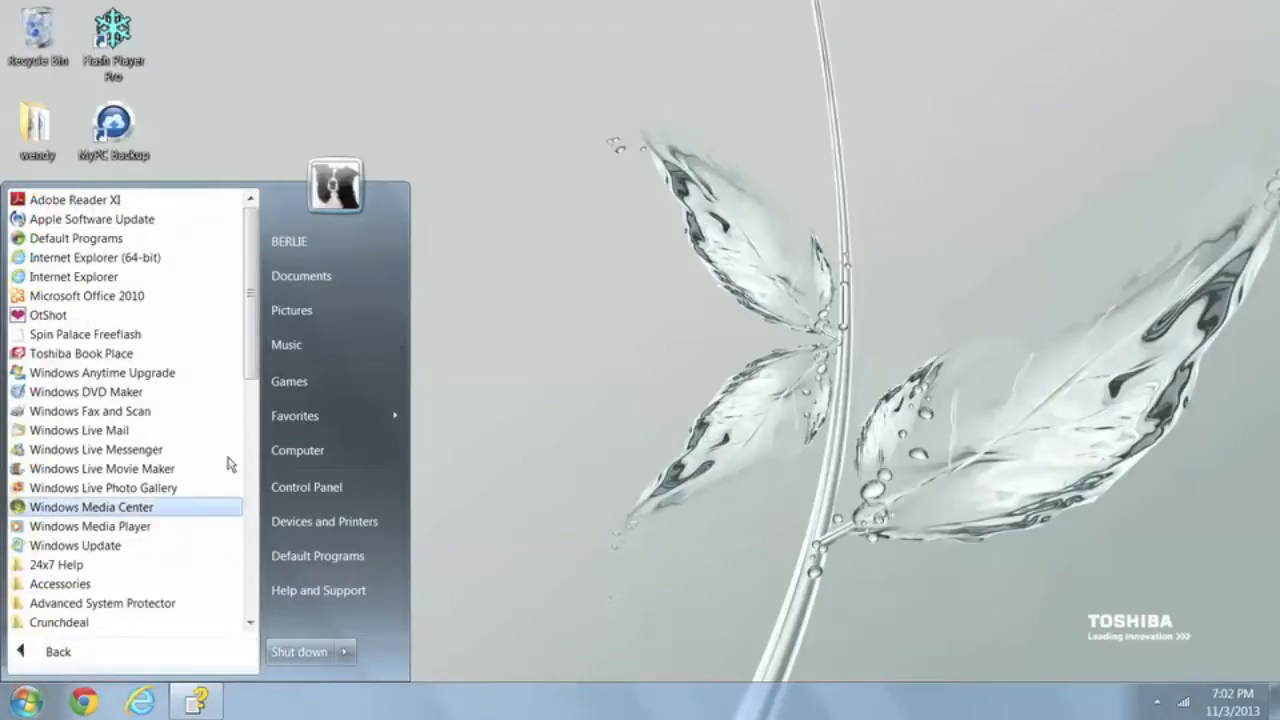
mouse_move(60, 583)
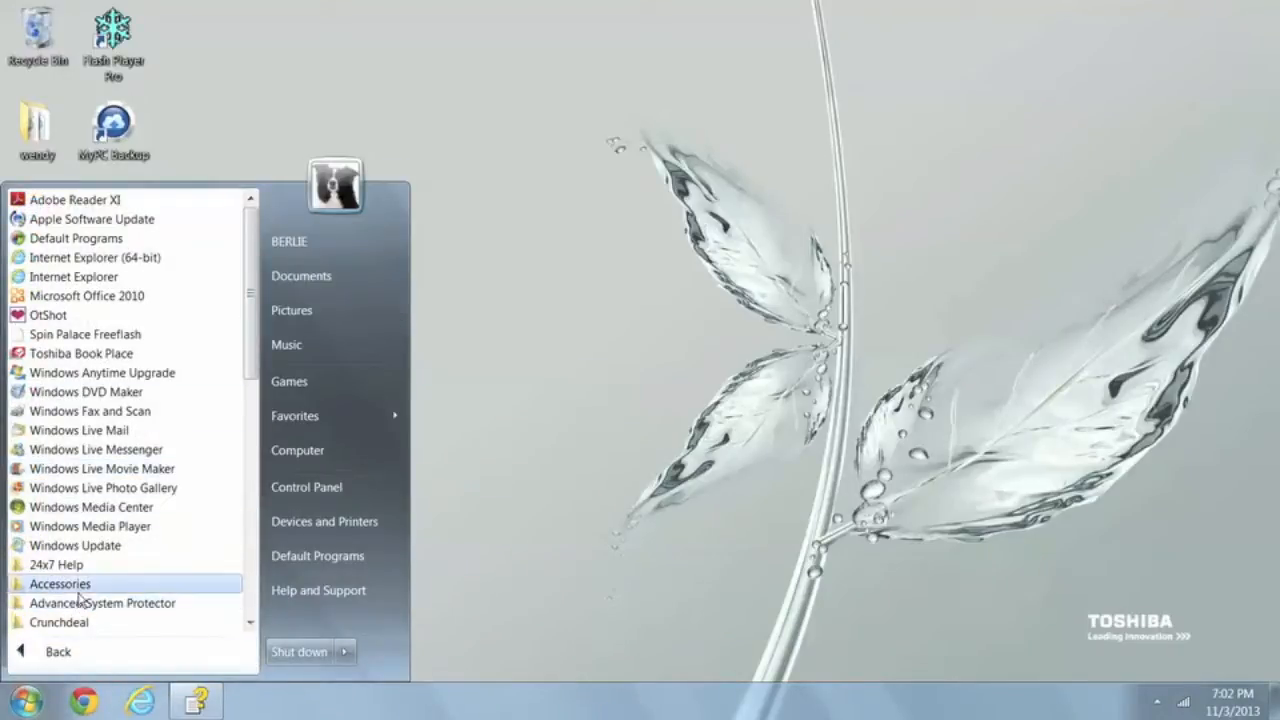
click(59, 583)
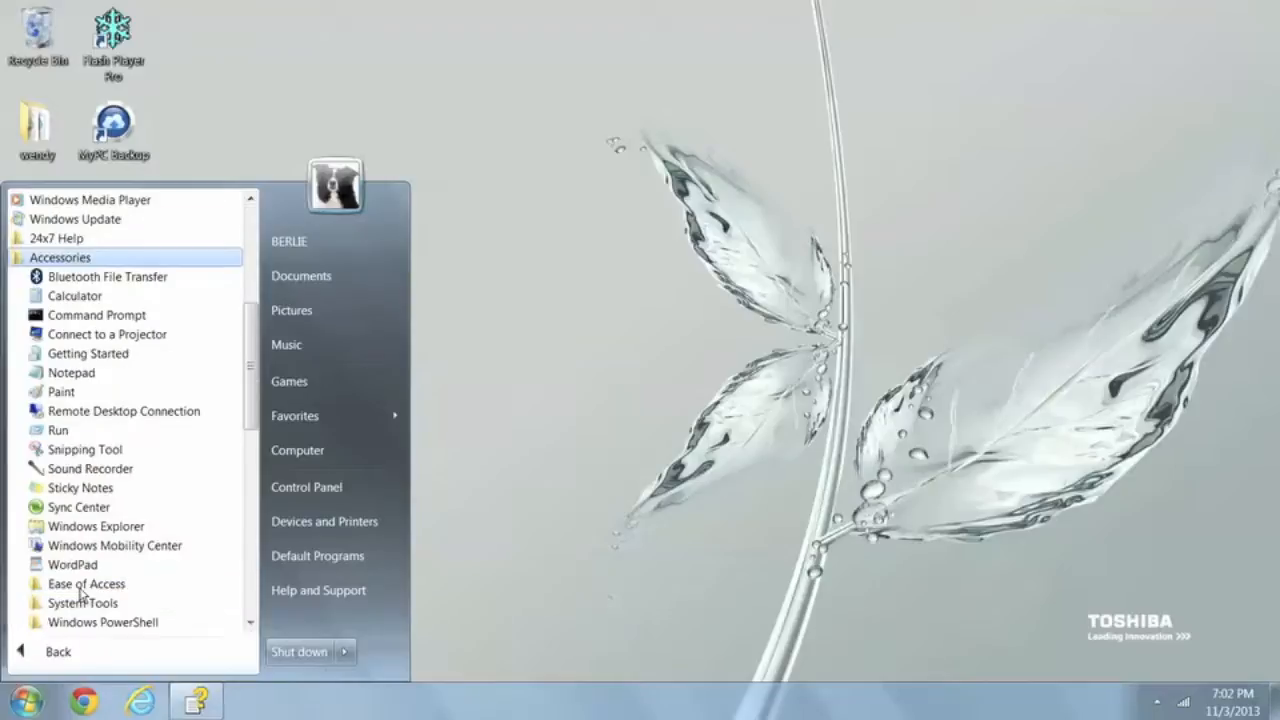
mouse_move(96, 315)
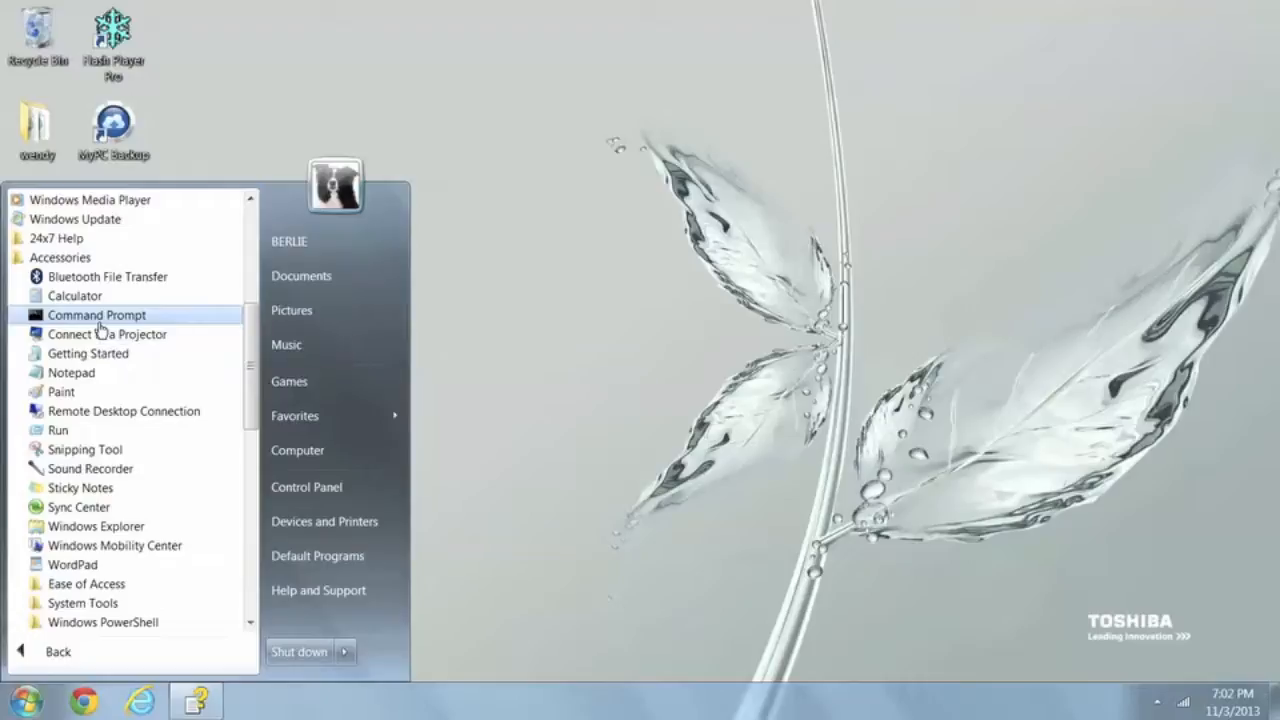
mouse_move(96, 315)
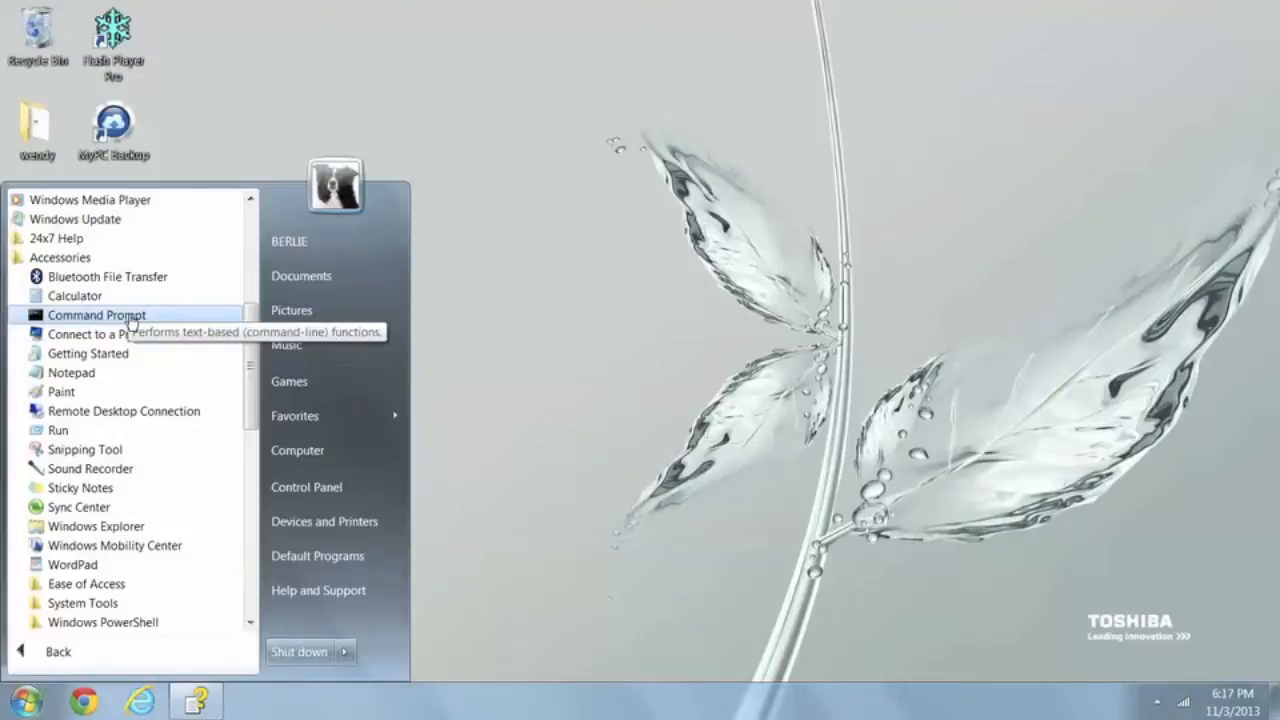
click(96, 315)
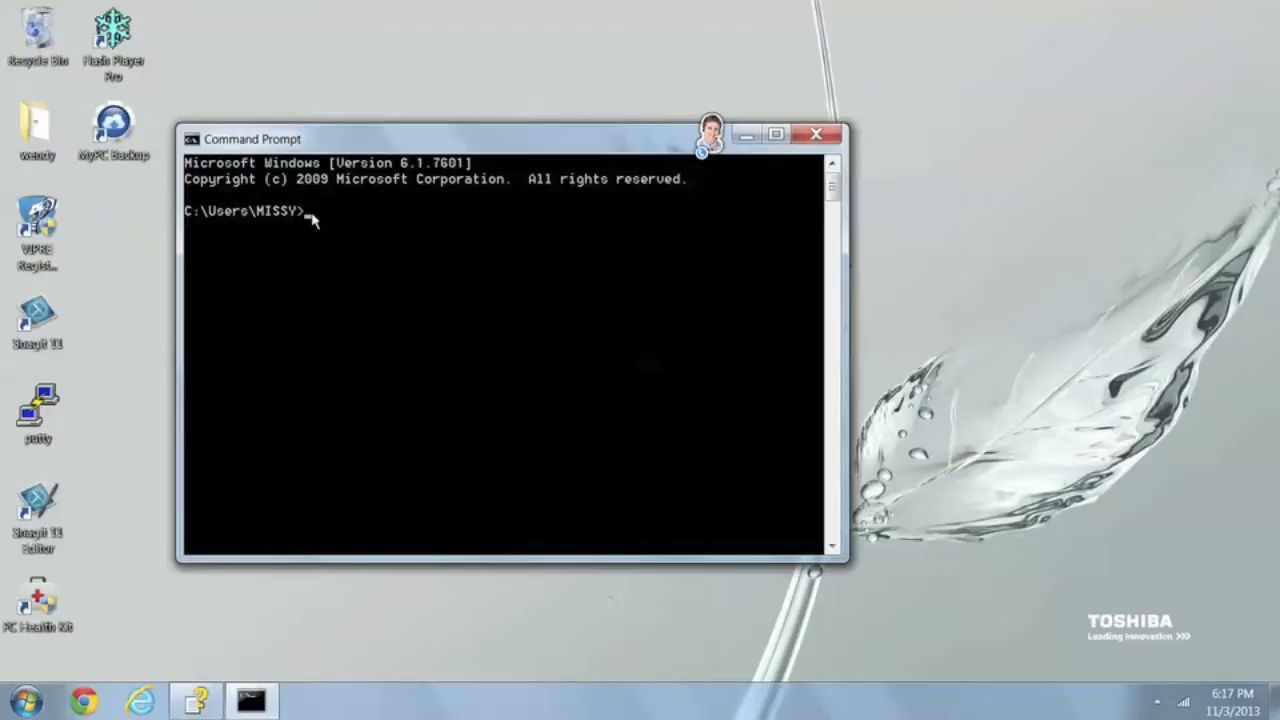
Telnet to sdf.org and enter 'new' at the login prompt
text(ten)
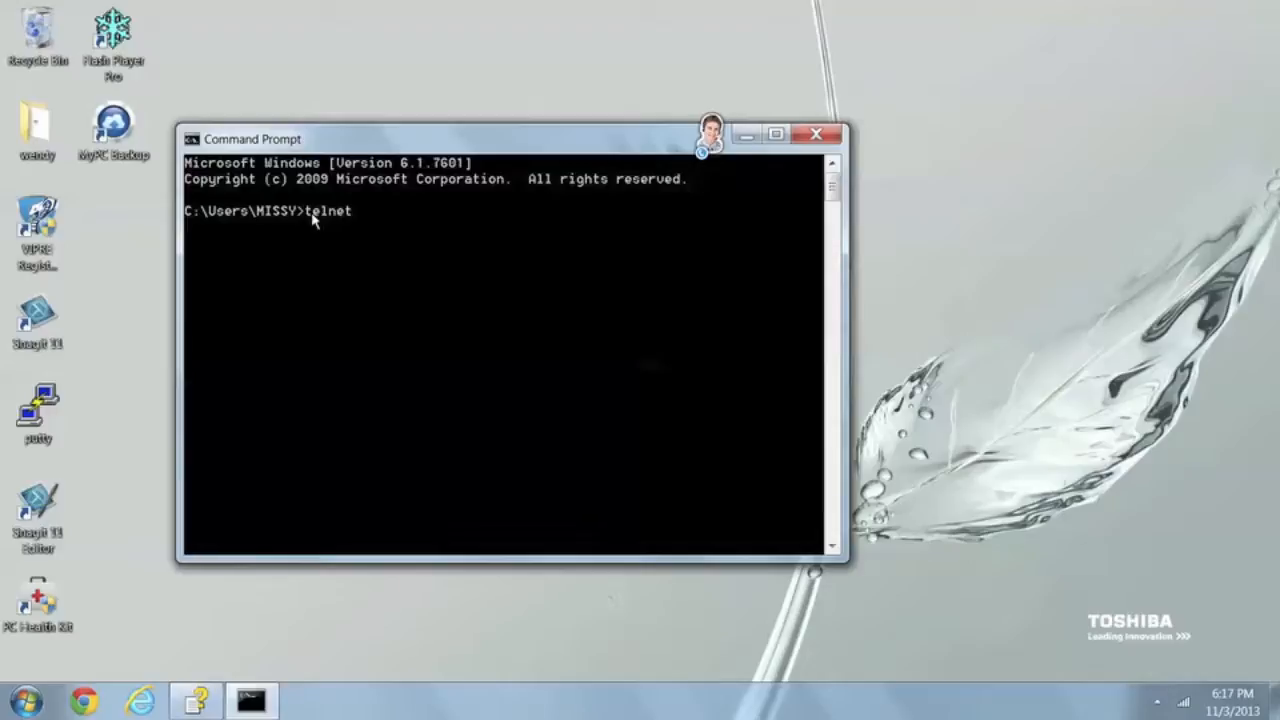
text(sdf)
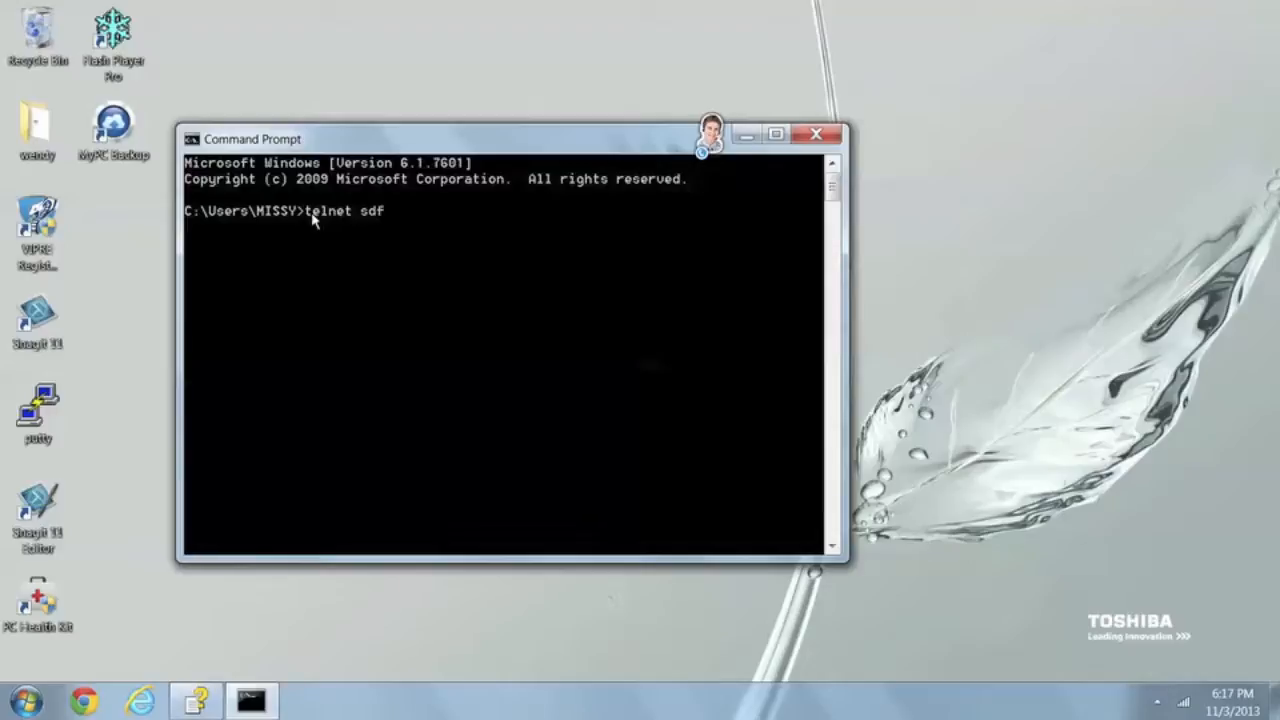
text(.org)
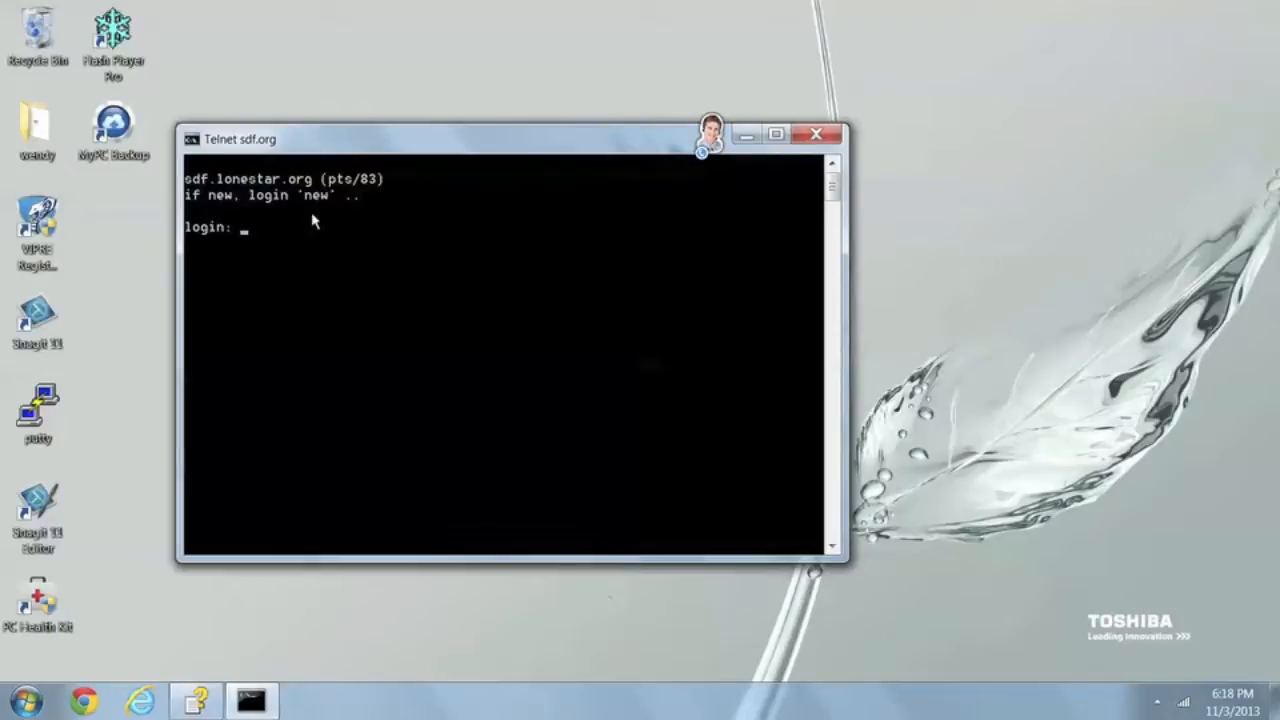
text(new)
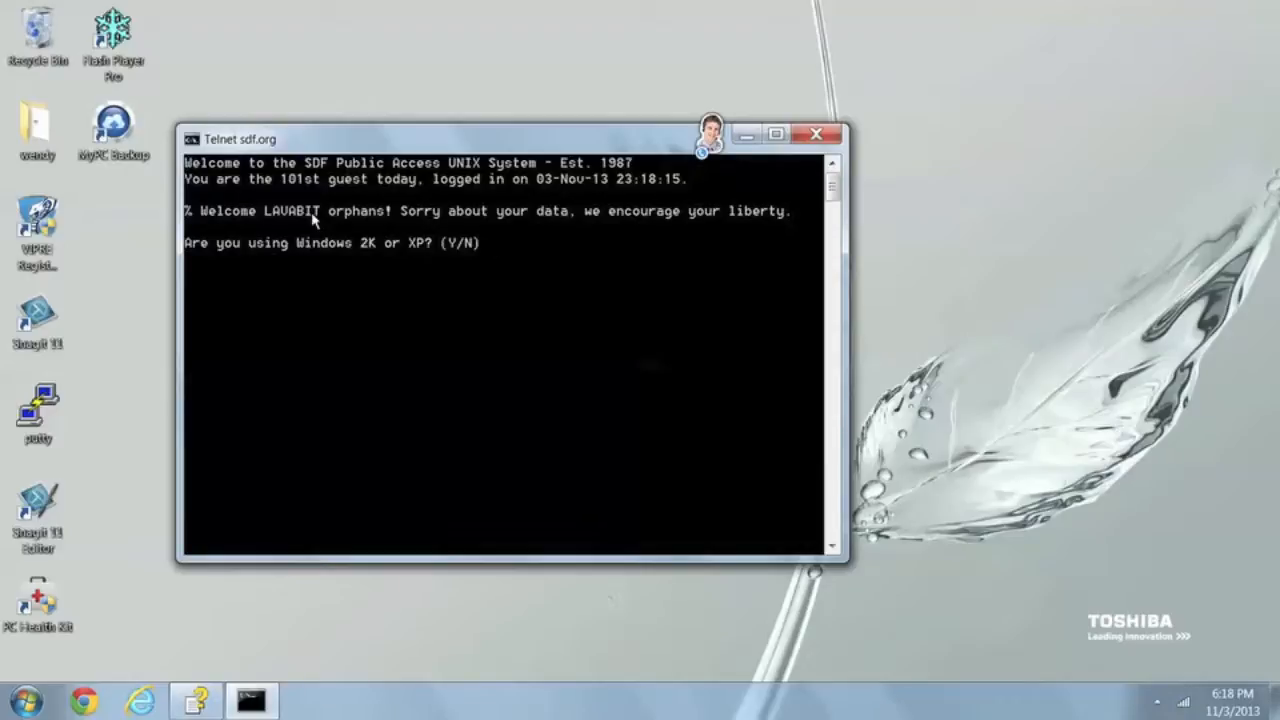
Answer NO to the Windows 2K/XP question, Backspace at the check, NO to the guestbook
text(NO)
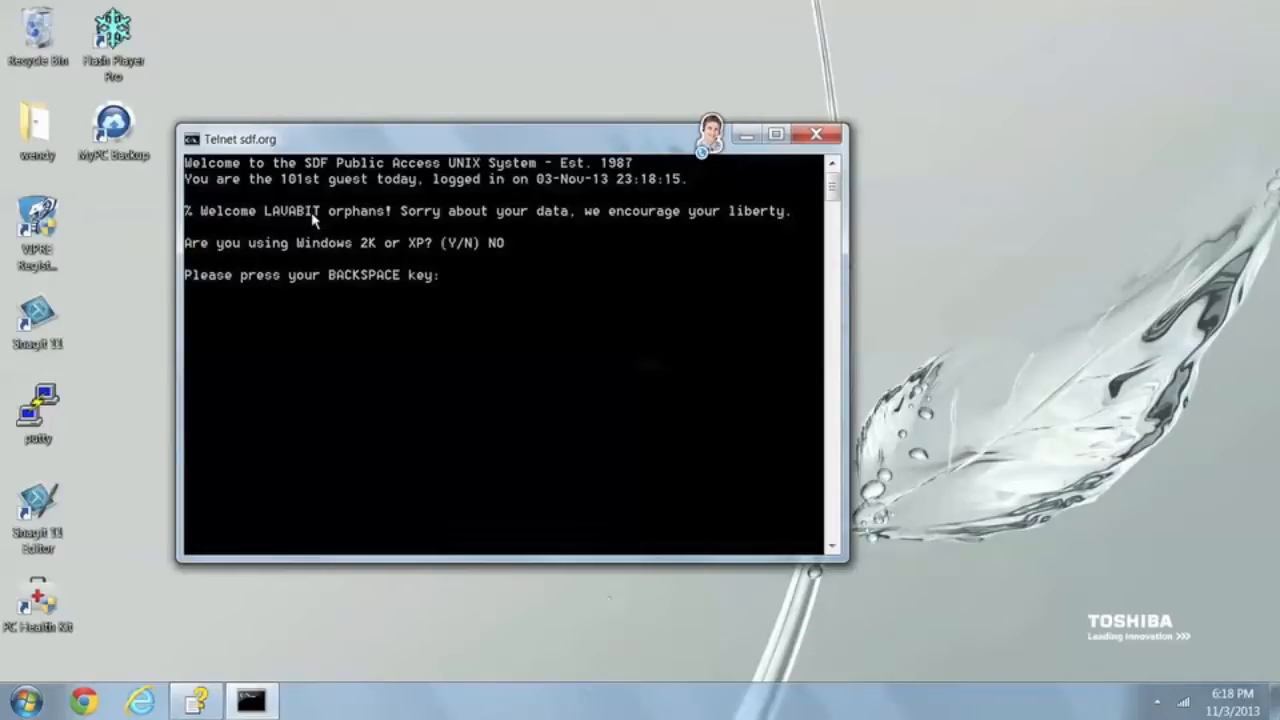
key(Backspace)
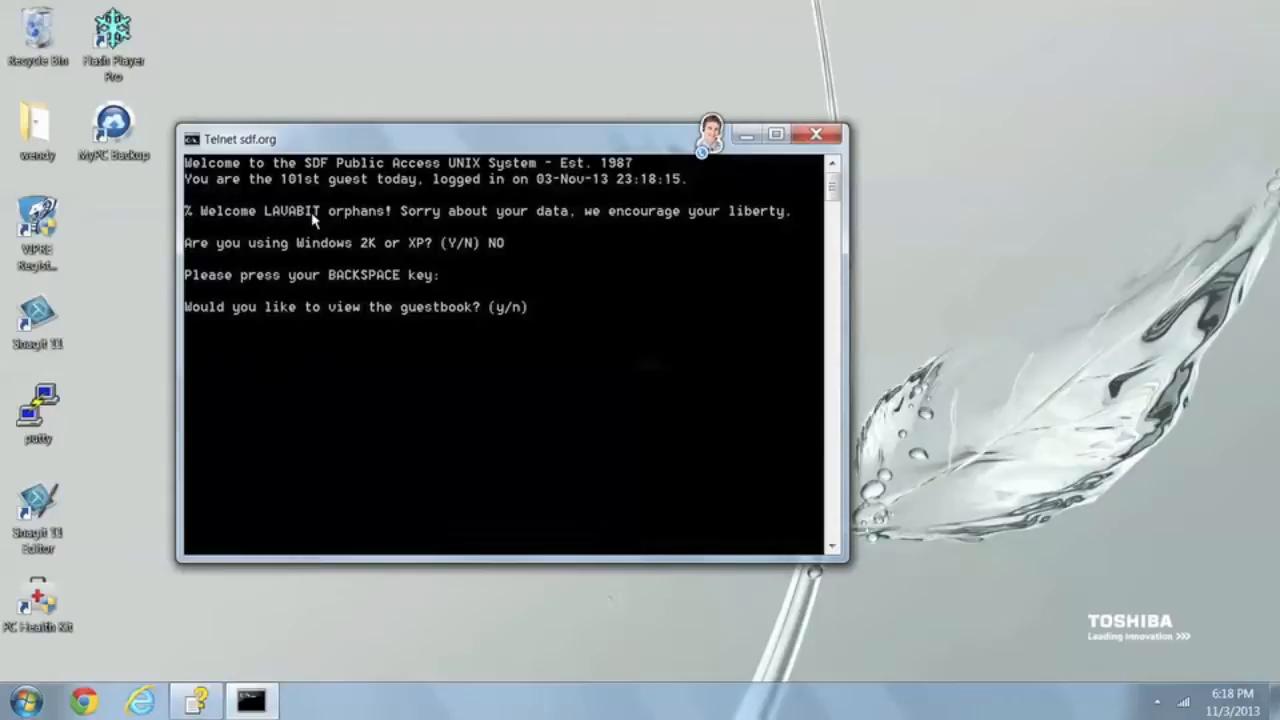
text(NO)
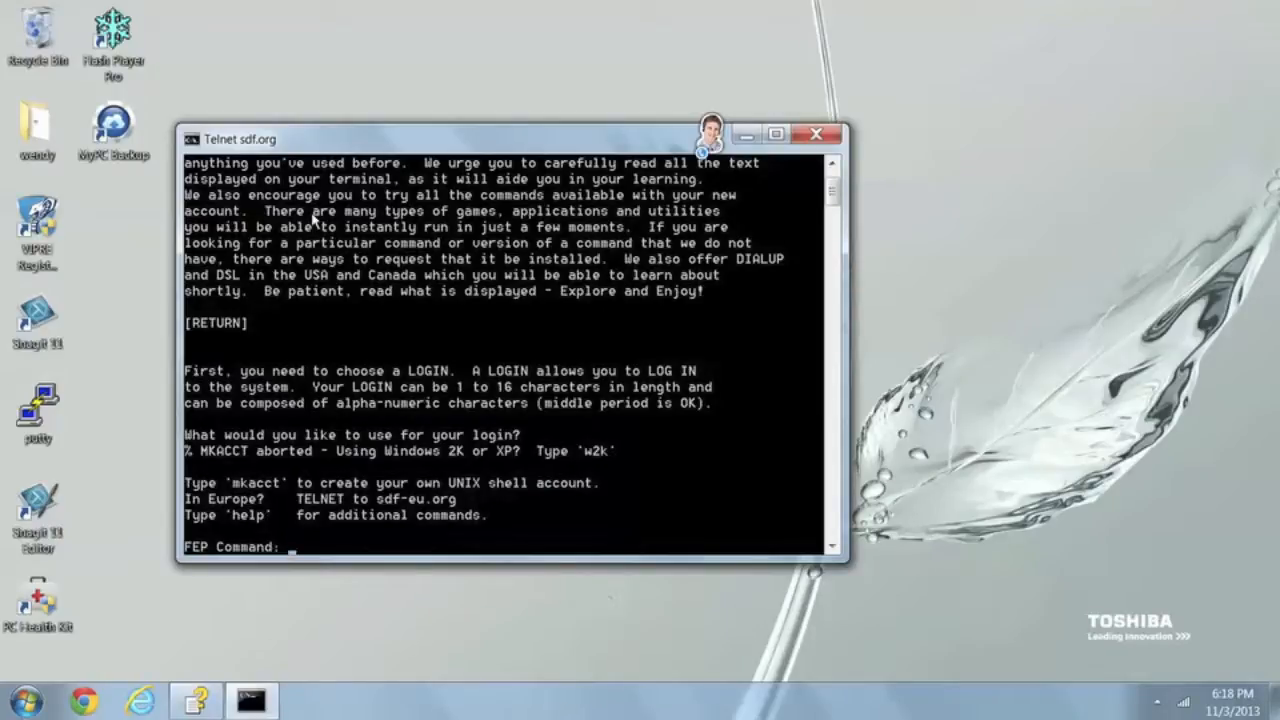
Enter the mkacct command at the FEP Command prompt
text(m)
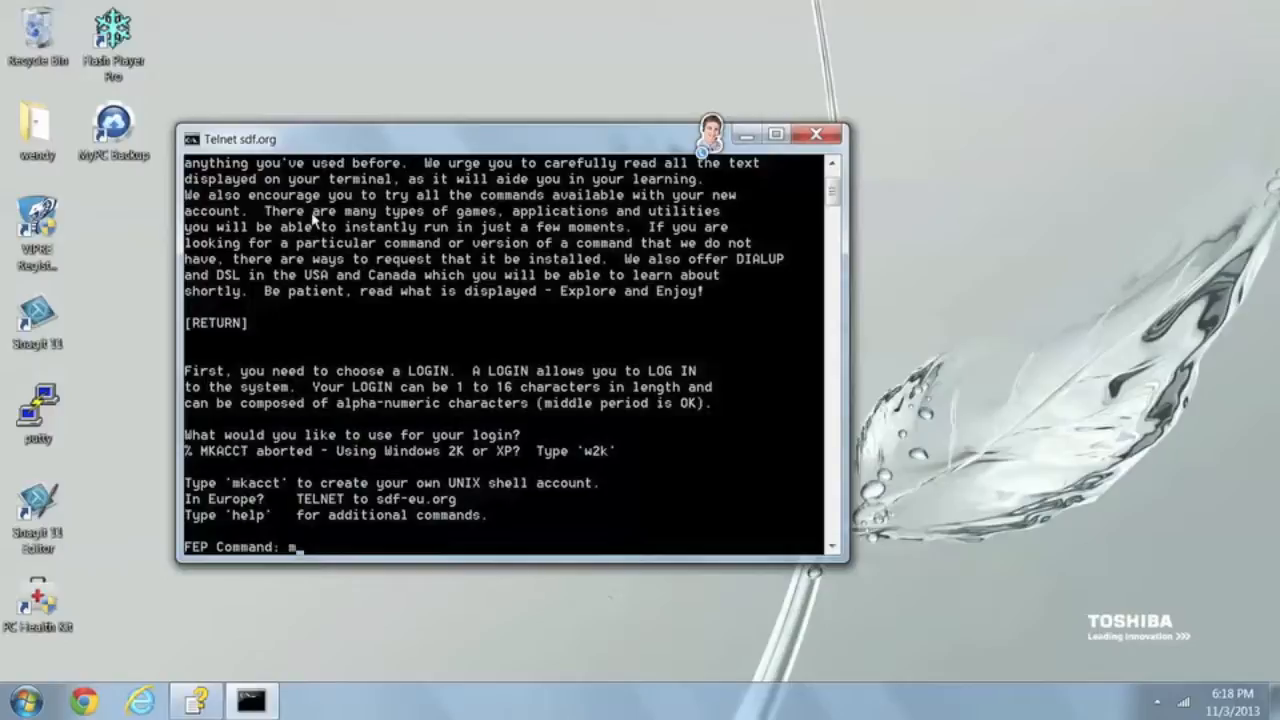
text(ka)
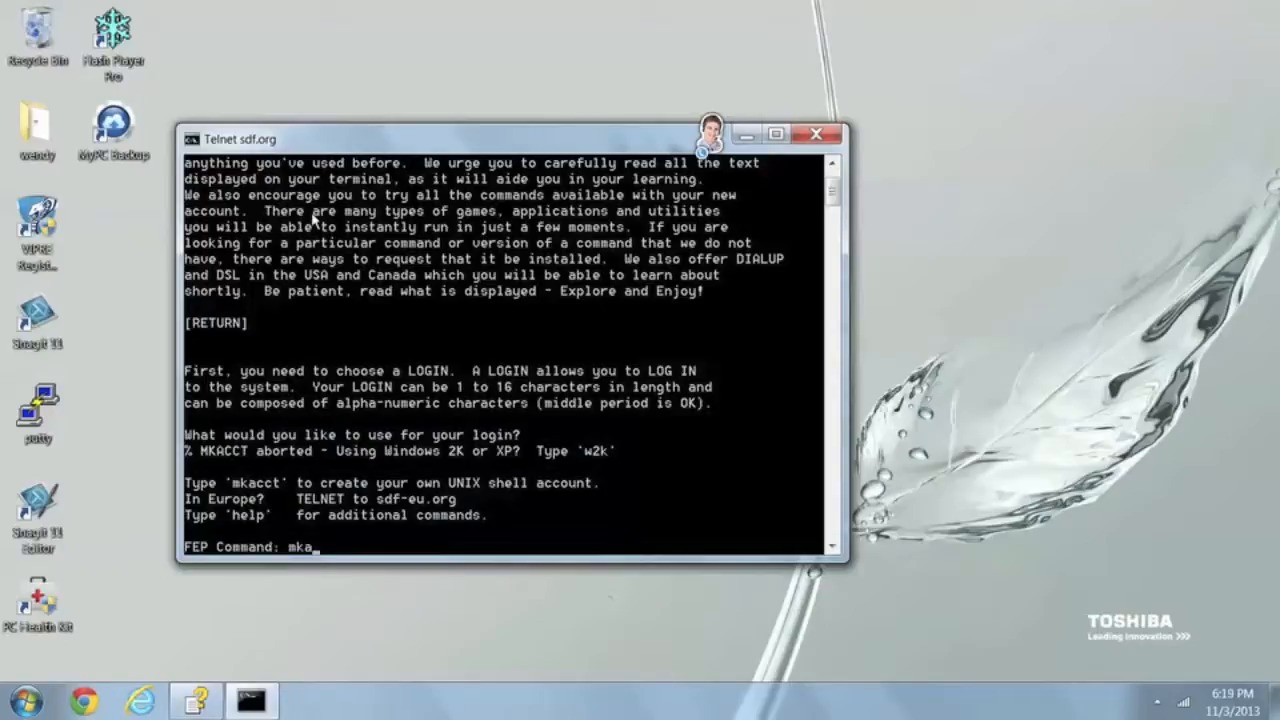
text(cct)
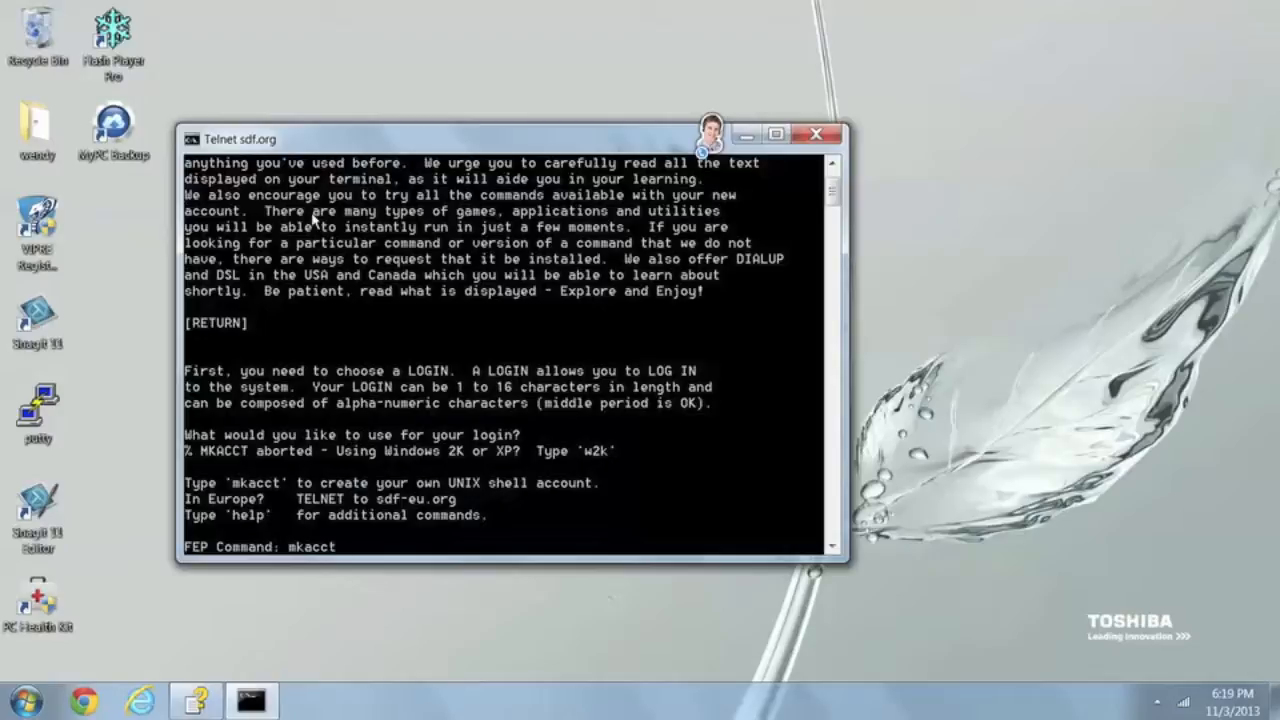
mouse_move(190, 452)
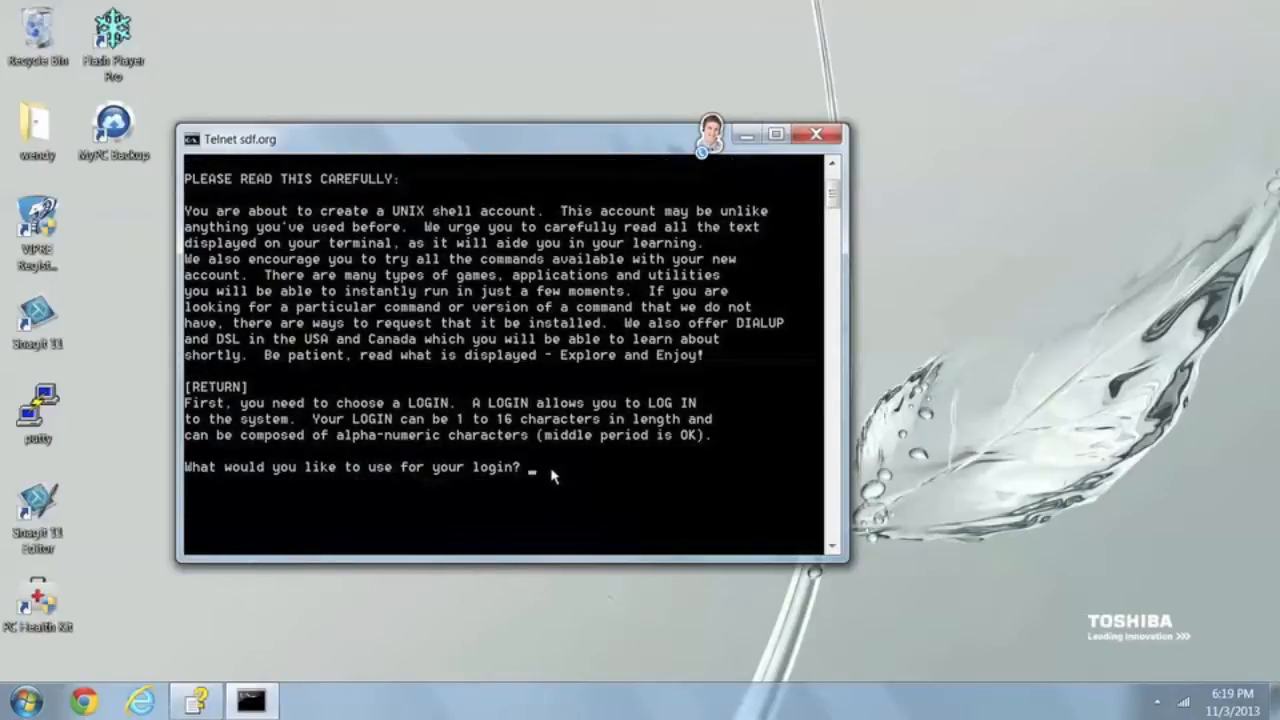
mouse_move(545, 477)
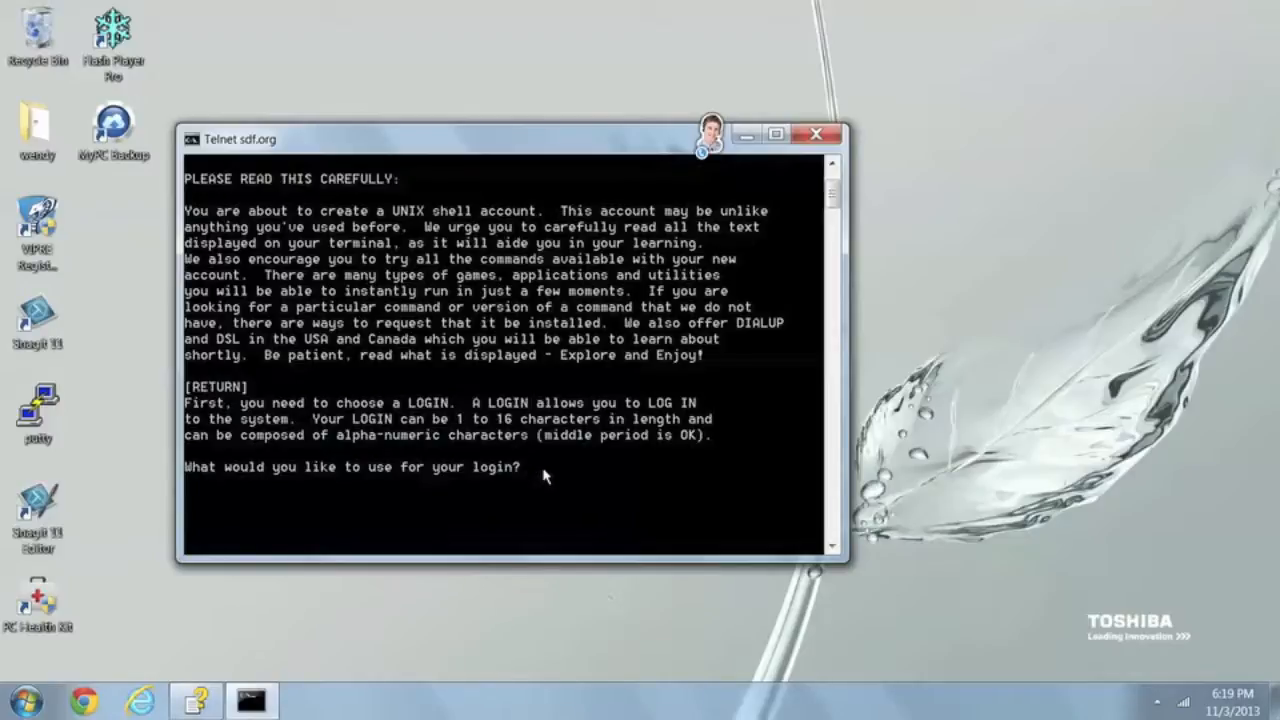
Try the login names 'barstowsdf' and 'gogo', which turn out to be taken
text(bar)
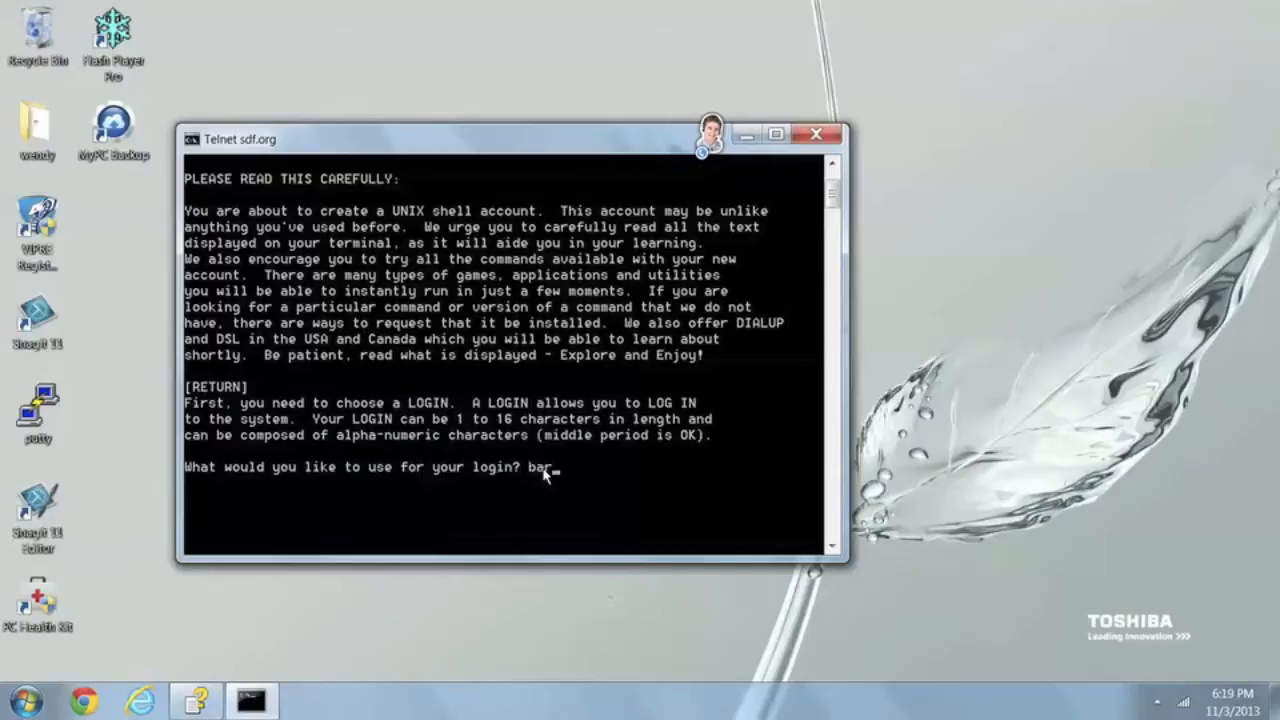
text(tows)
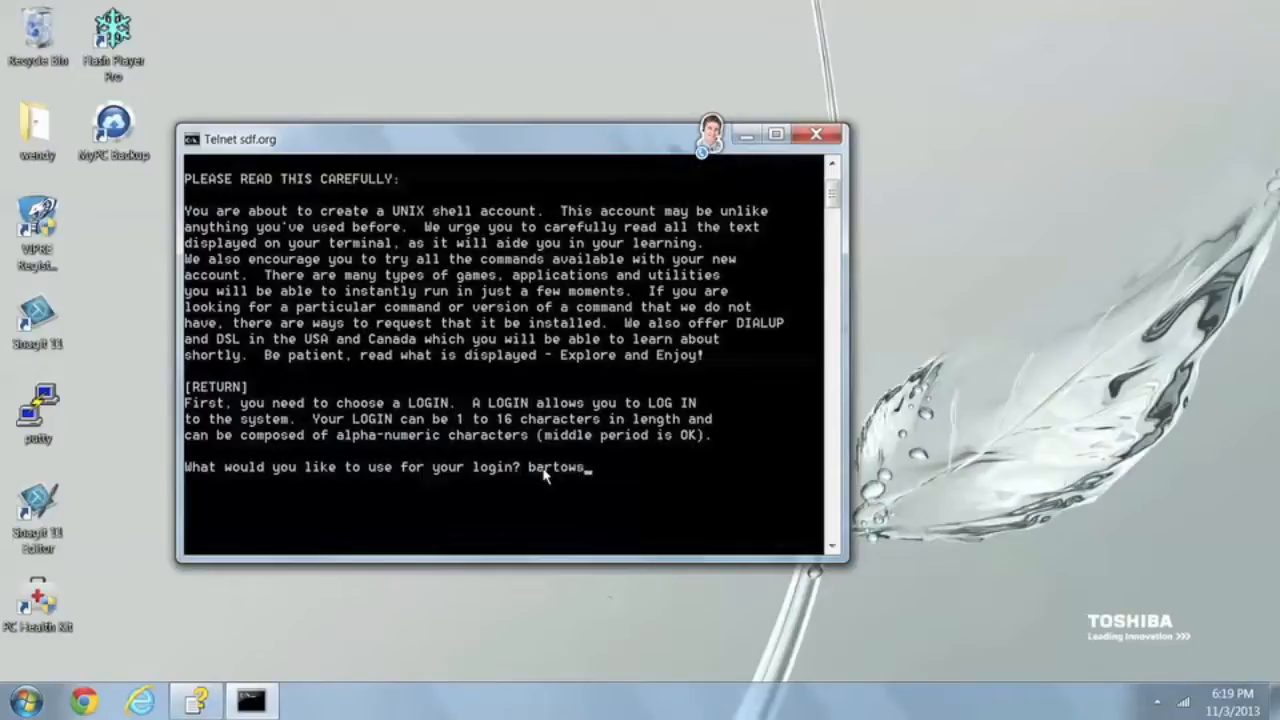
text(sdf)
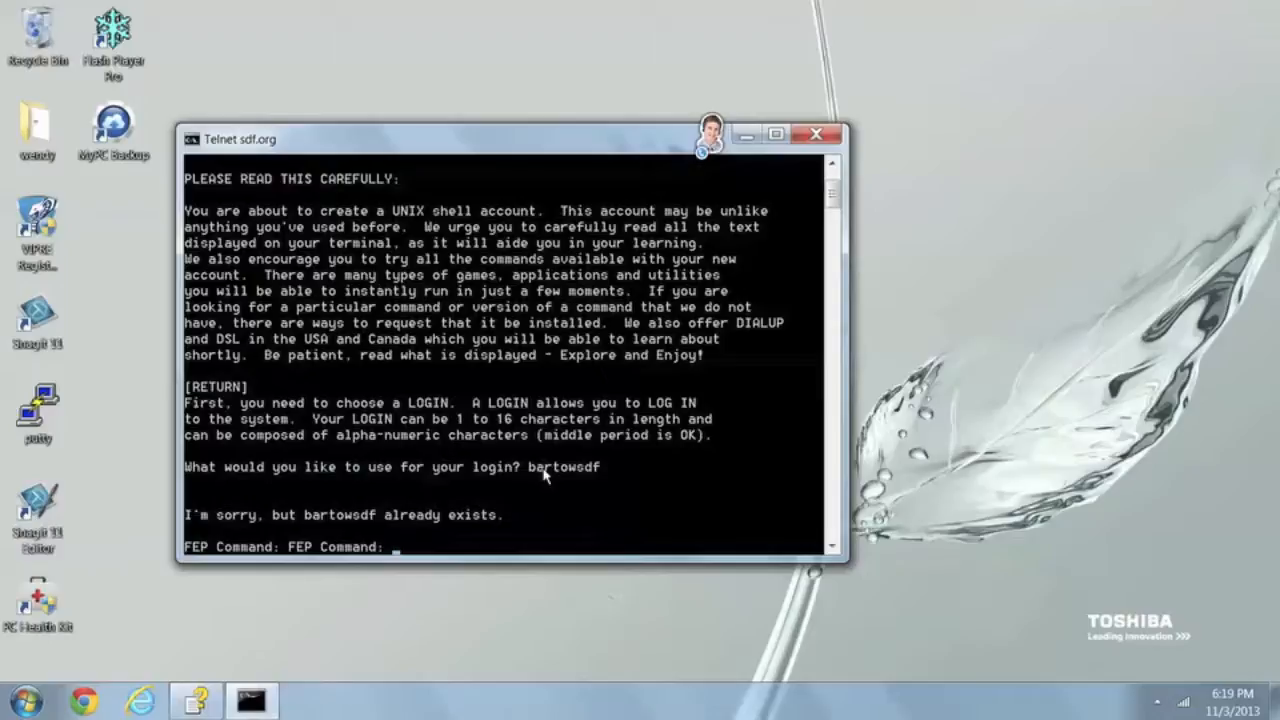
text(mka)
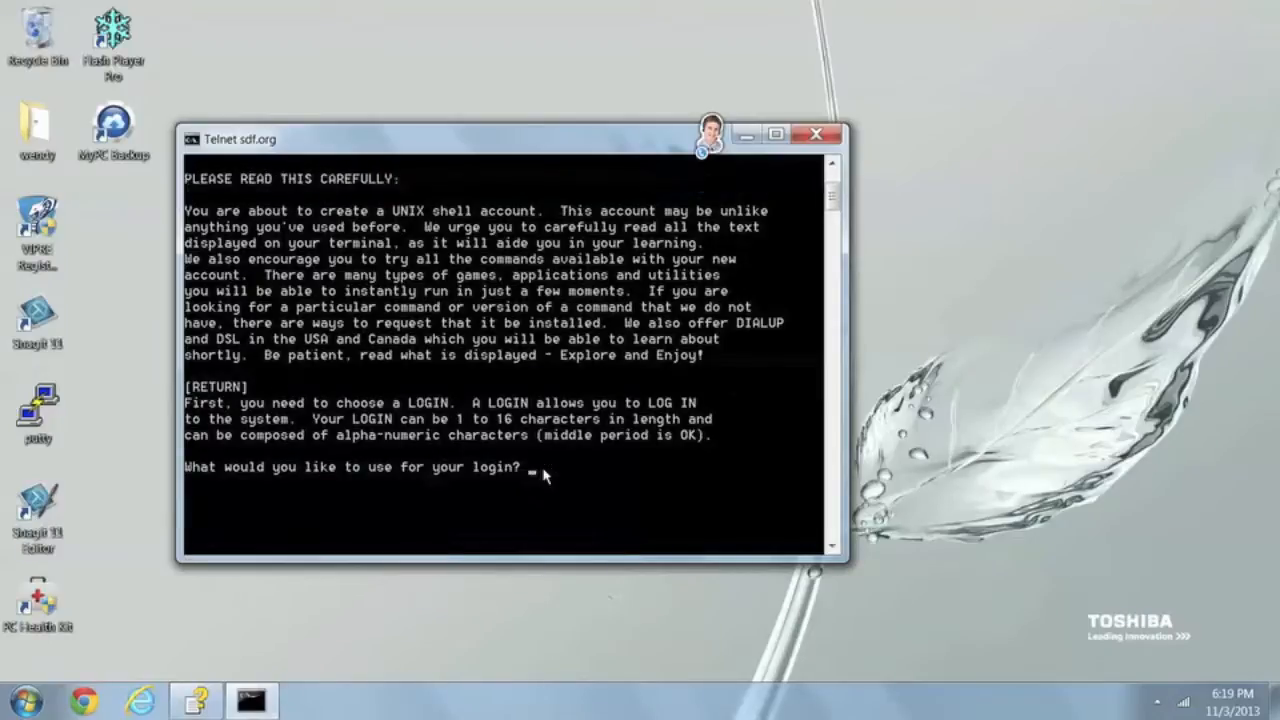
text(gogo)
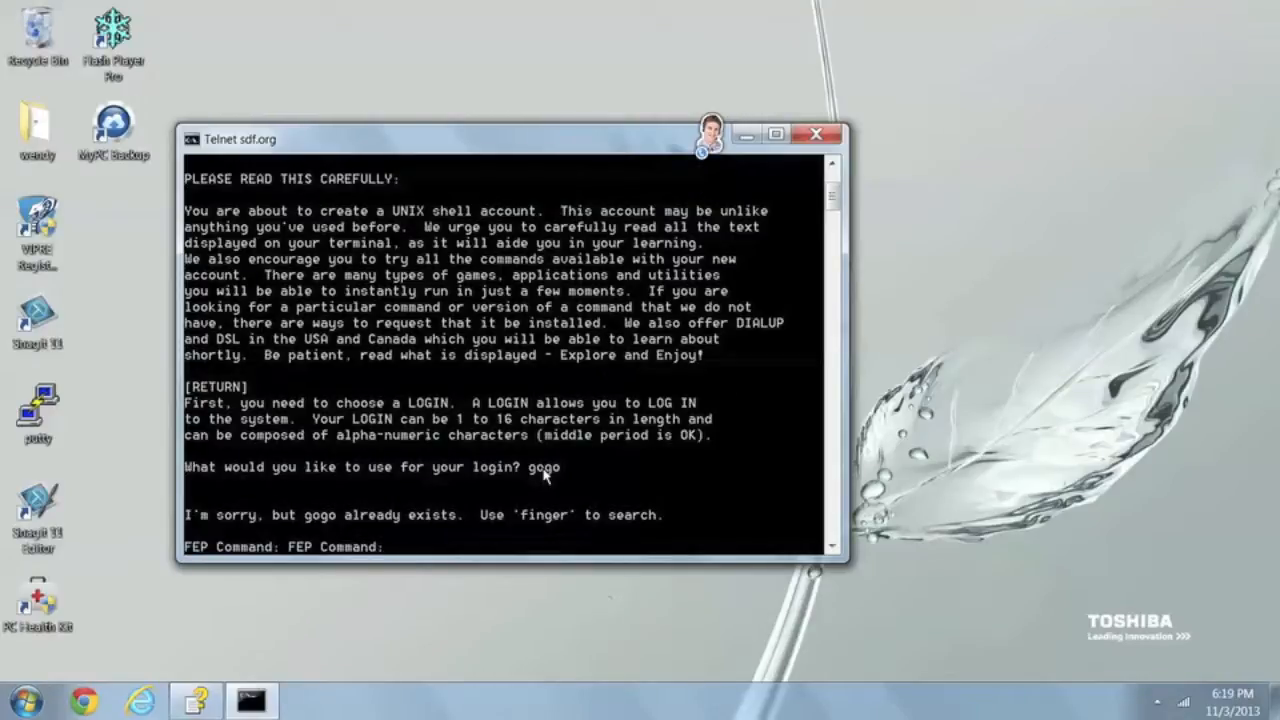
Rerun mkacct and choose the unused login name 'barstowcolleg'
text(mk)
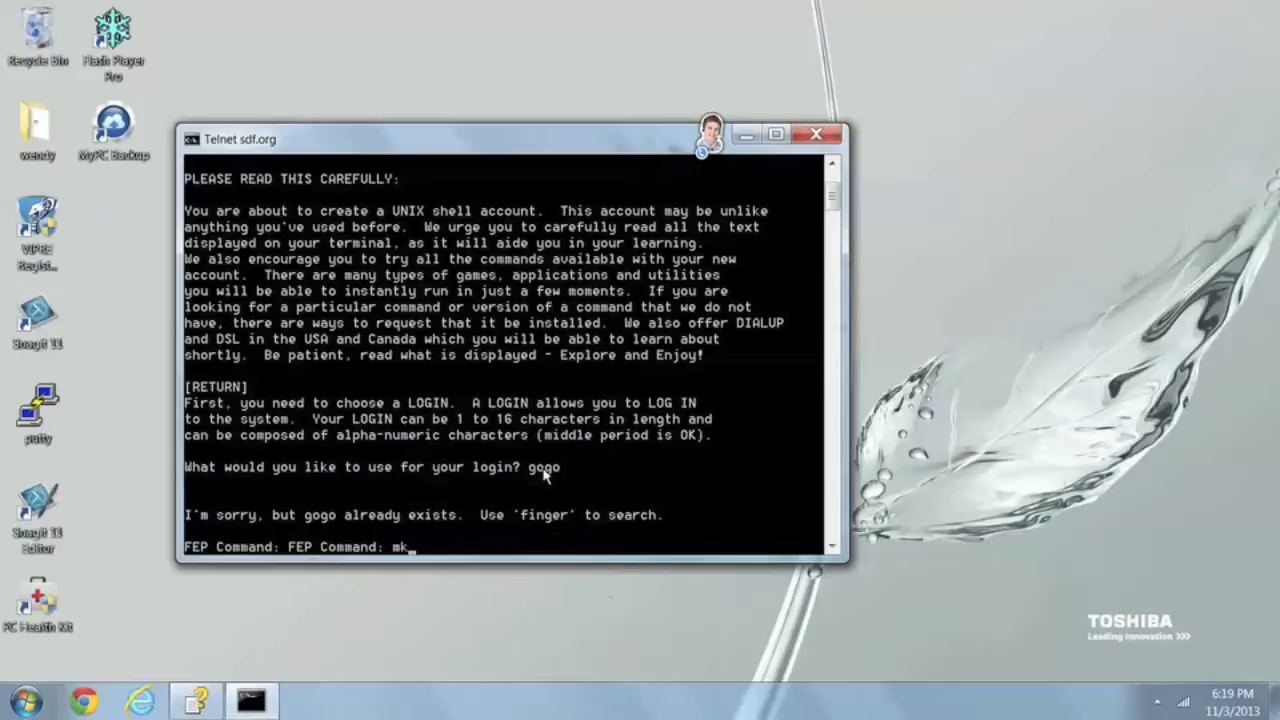
text(acc)
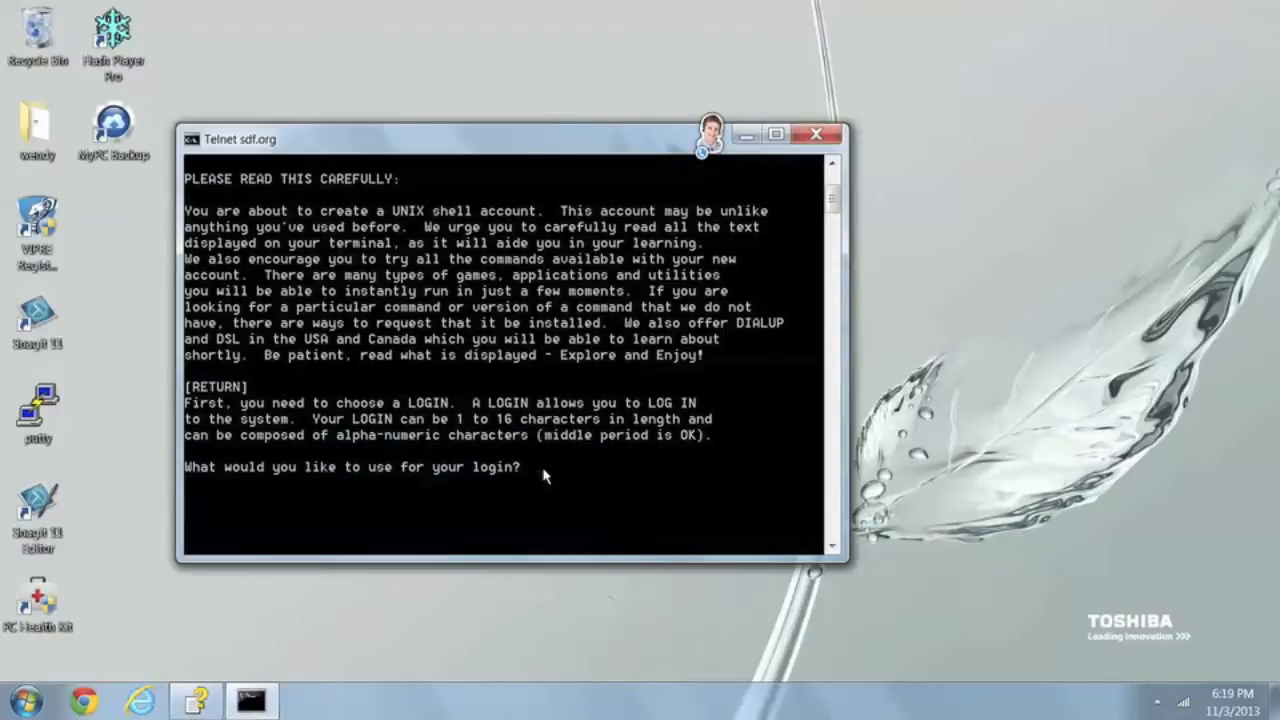
text(bars)
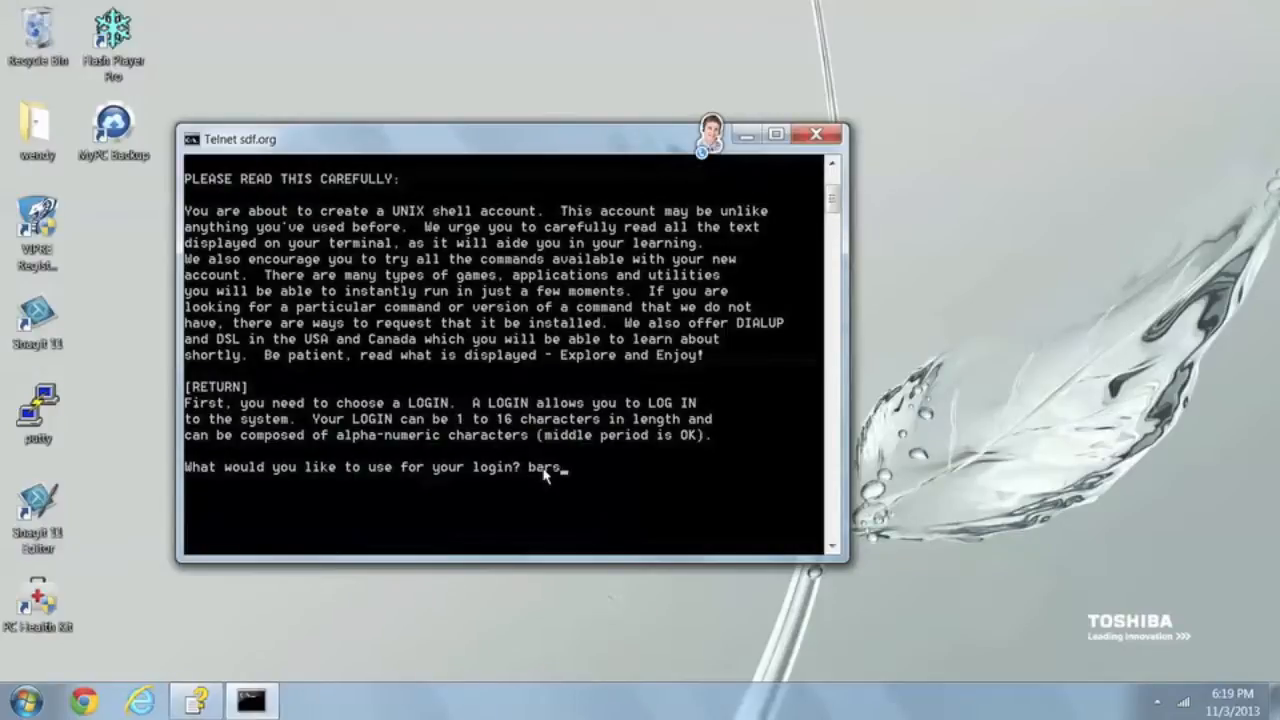
text(towcolleg)
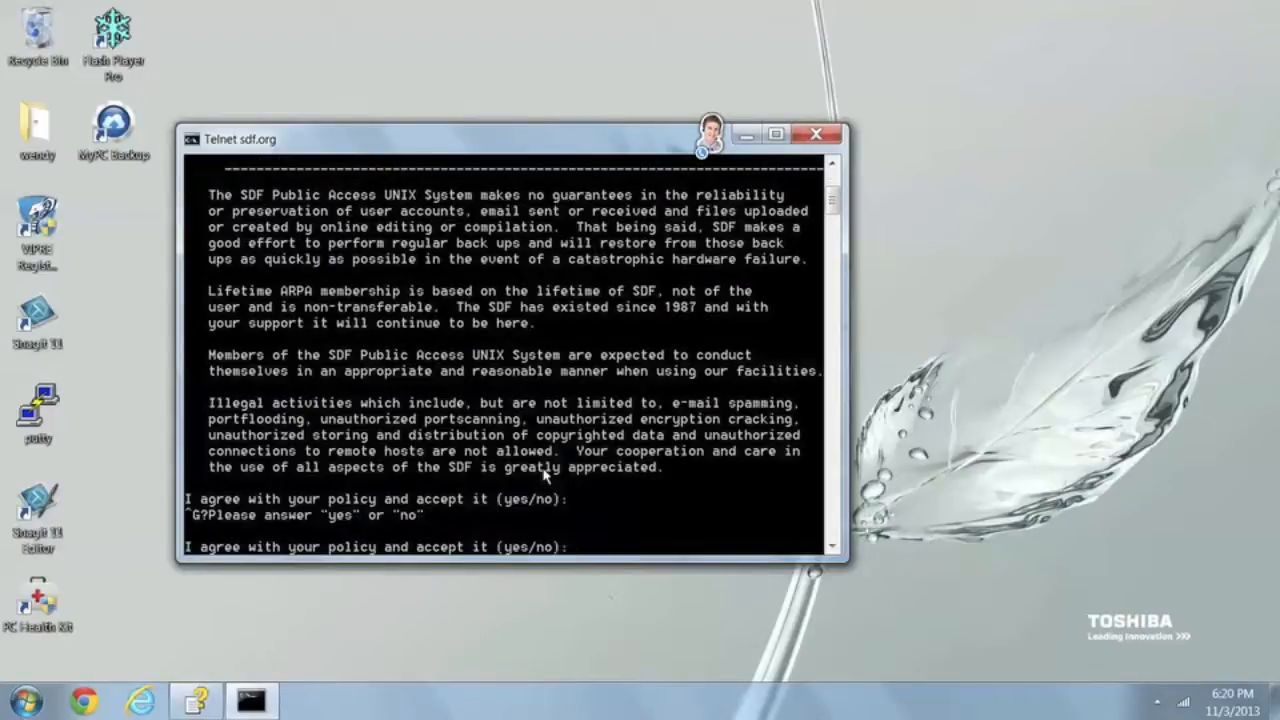
Accept the SDF policy with yes, enter the name 'wendy', and skip the zip code
text(yess)
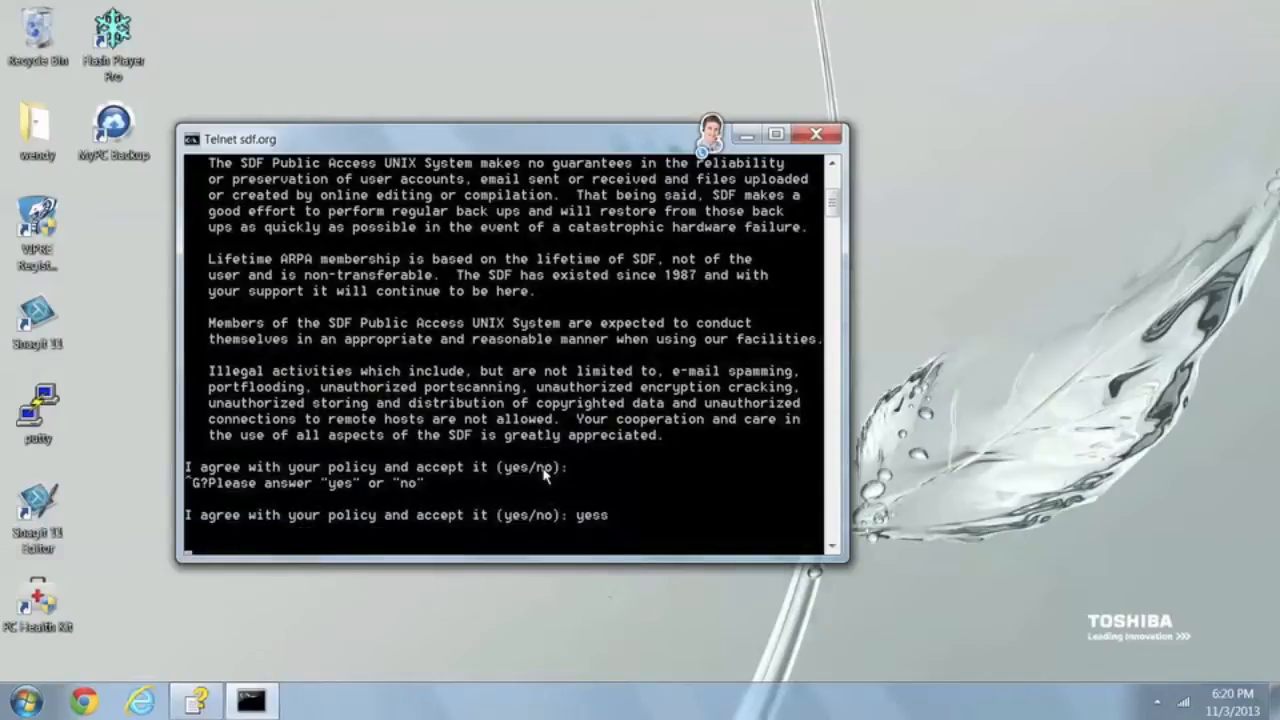
key(Return)
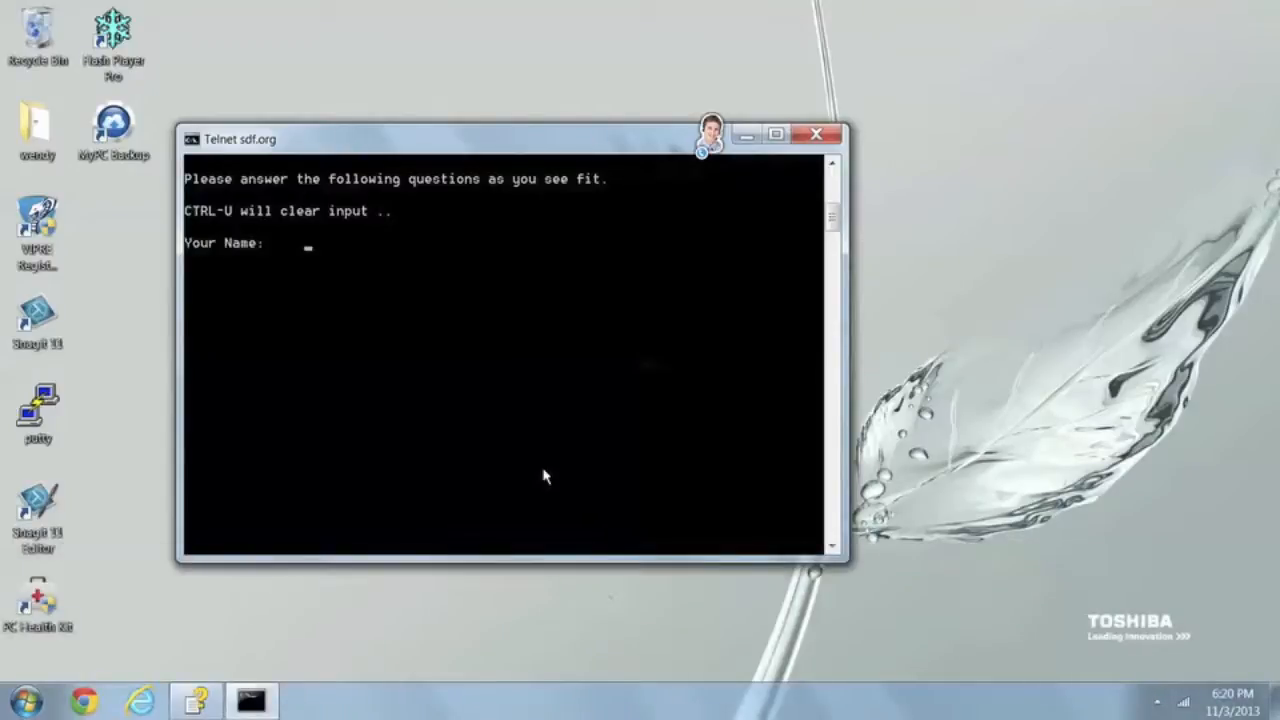
text(wendy)
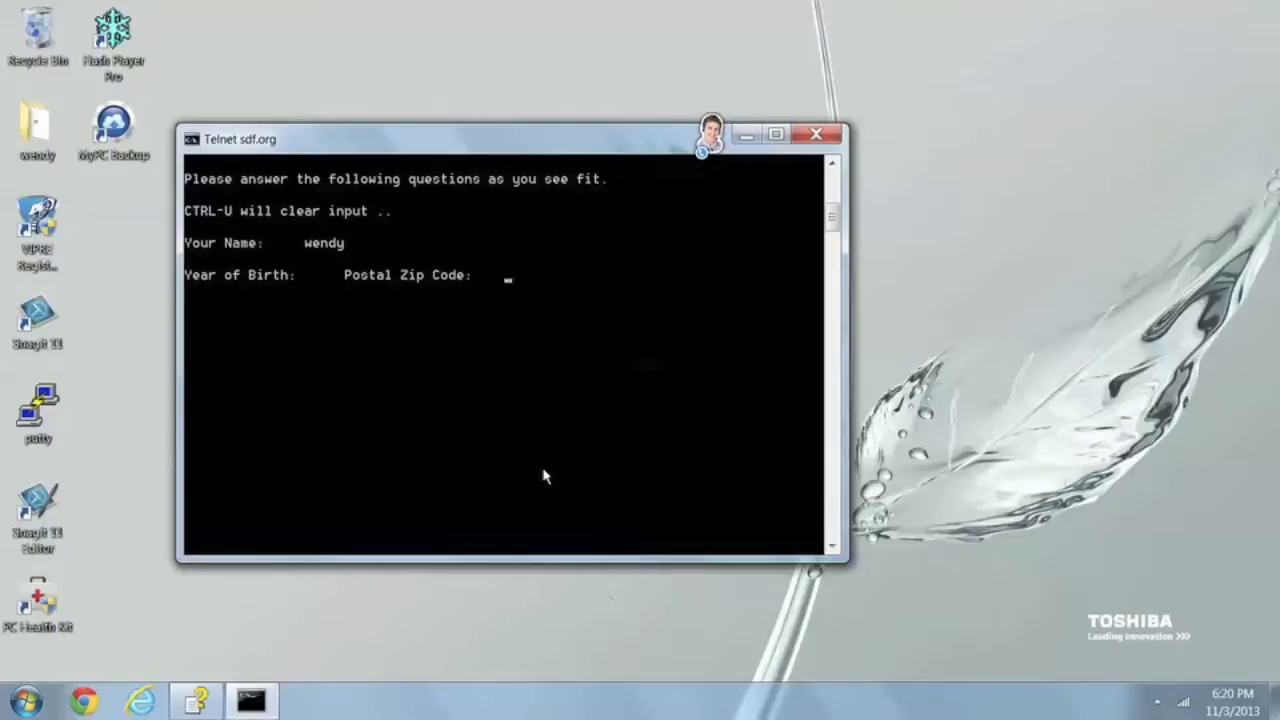
key(enter)
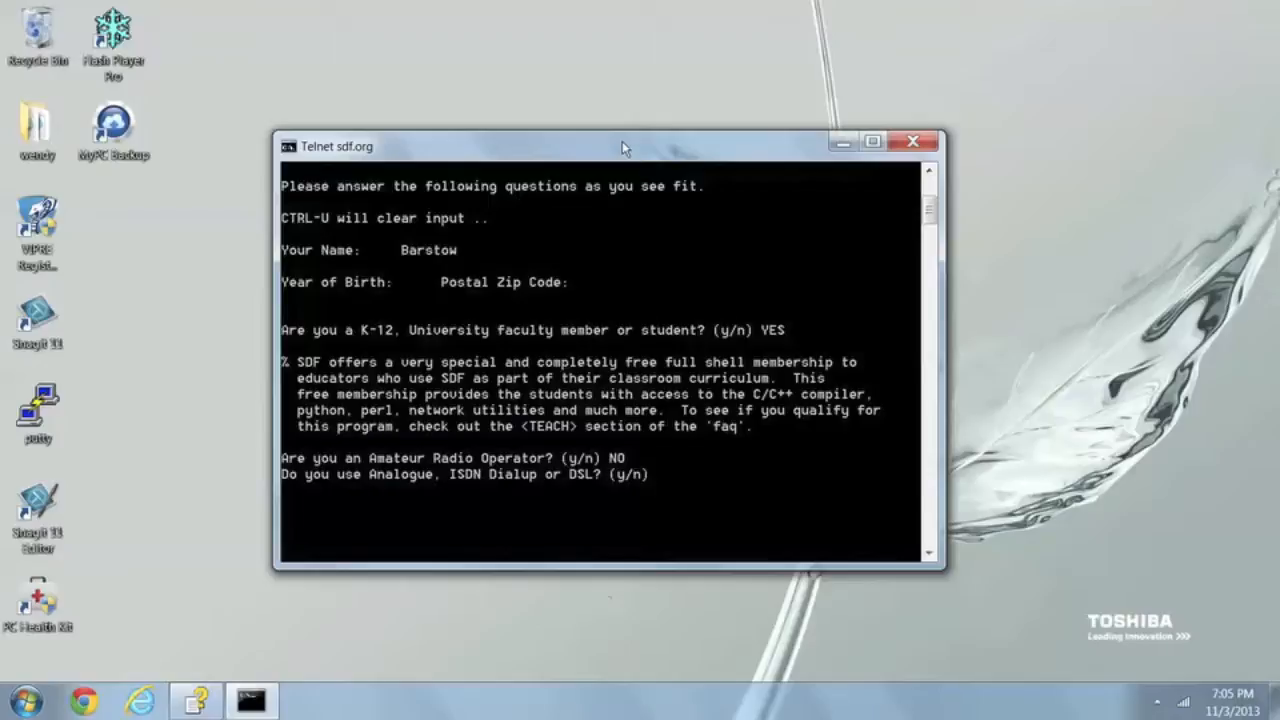
Answer no to the remaining survey questions and give 'Barso' as the referral source
text(NO)
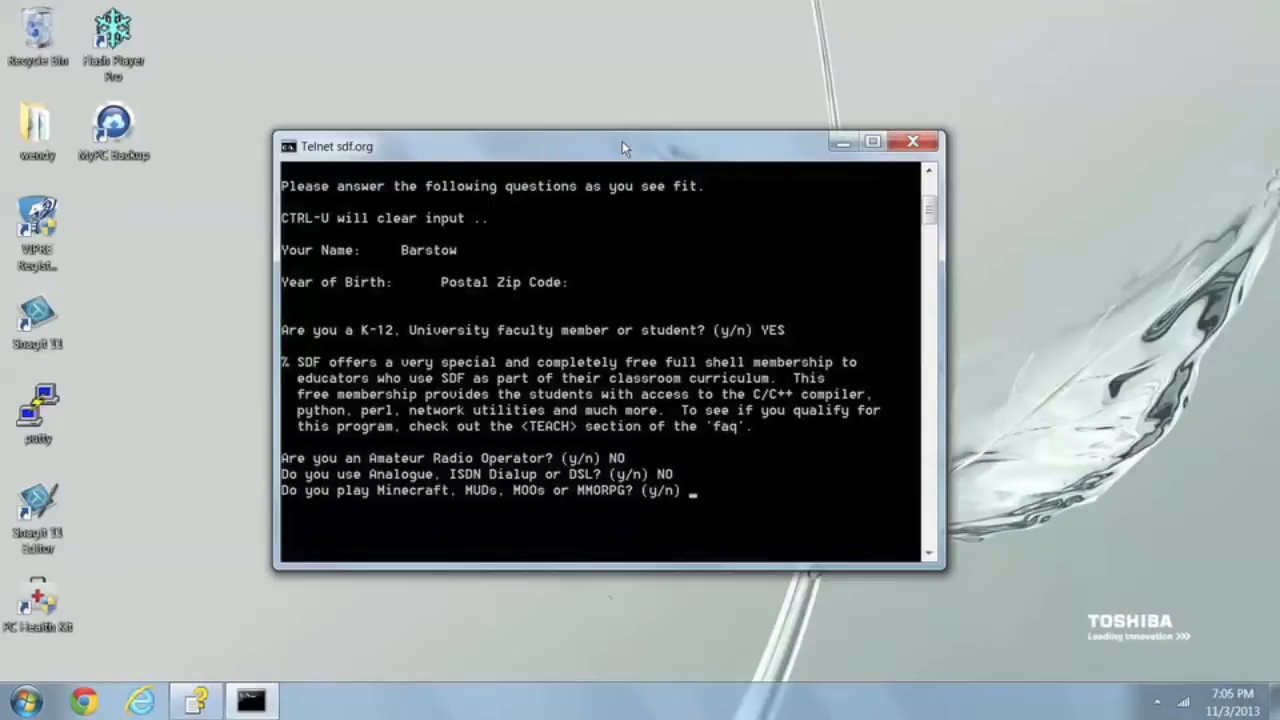
text(n)
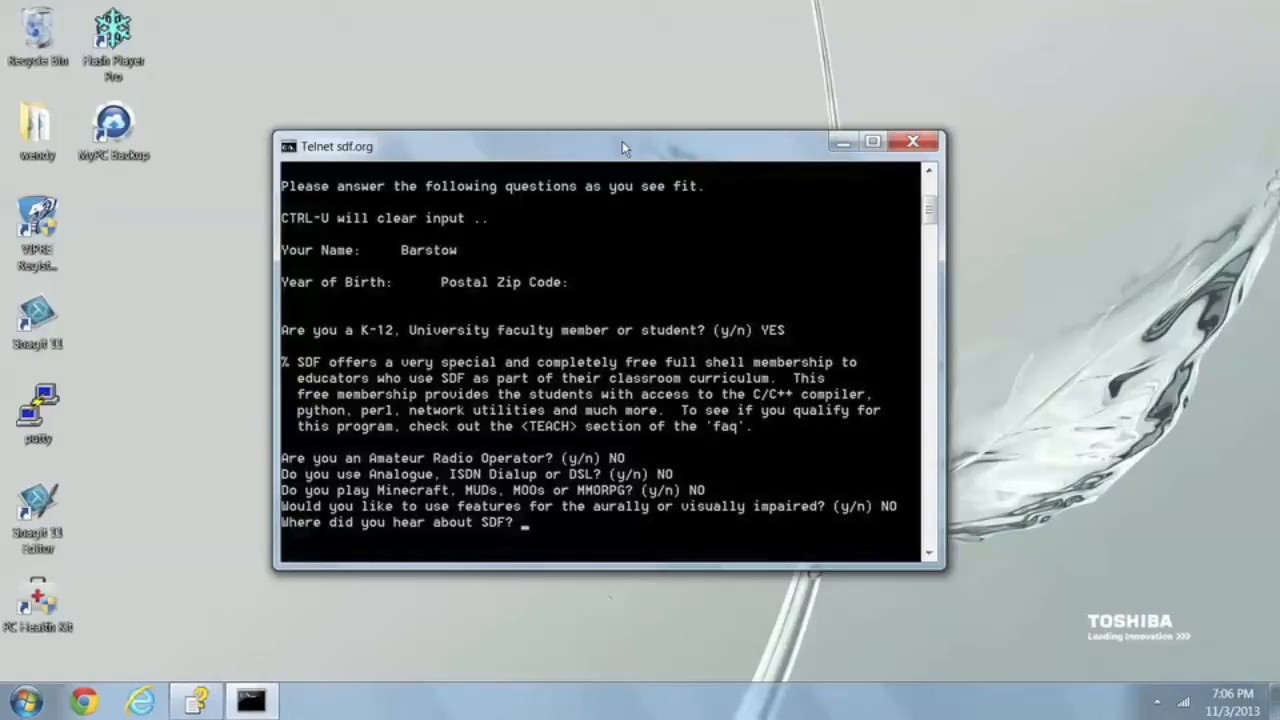
text(Barso)
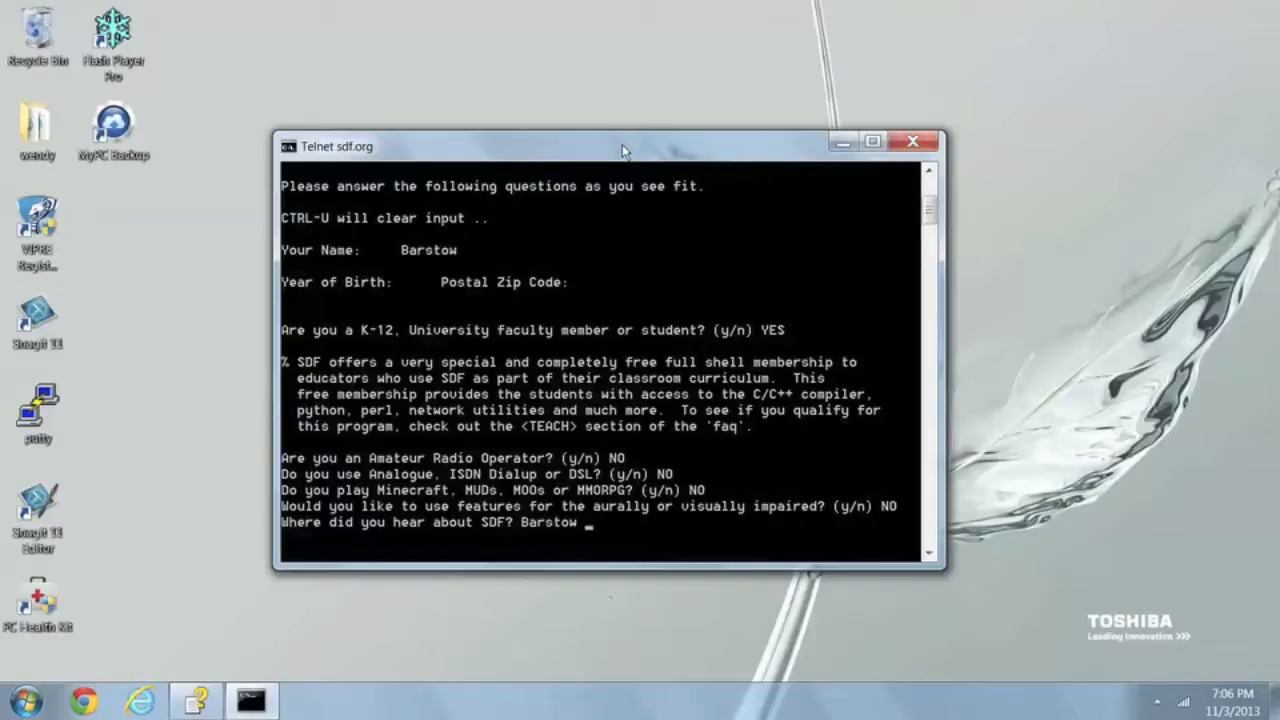
key(enter)
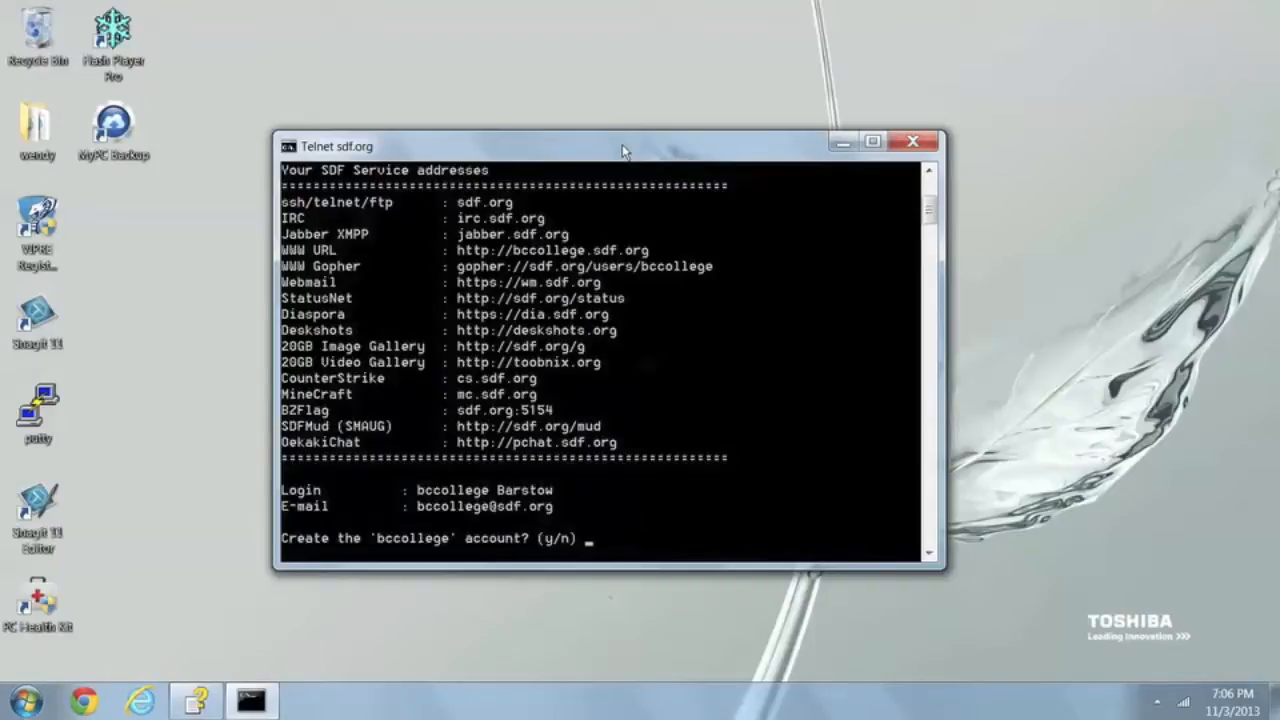